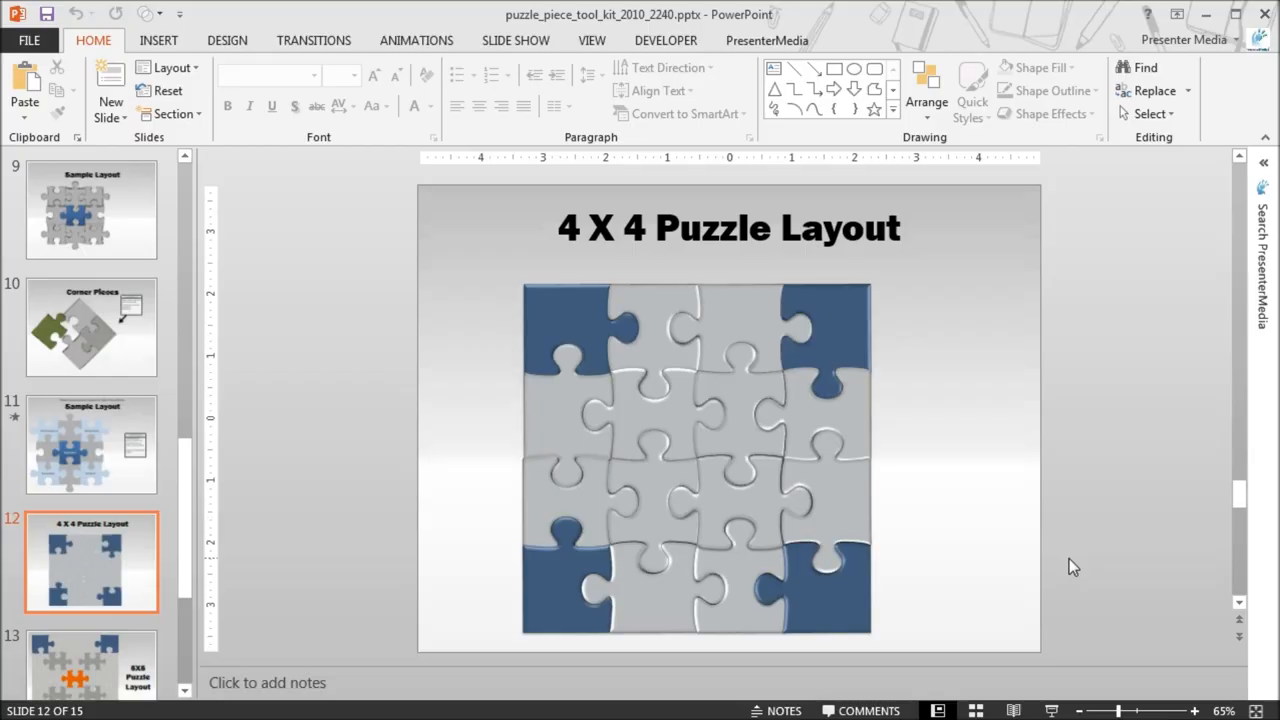
{"action": "mouse_move", "coordinate": [989, 423]}
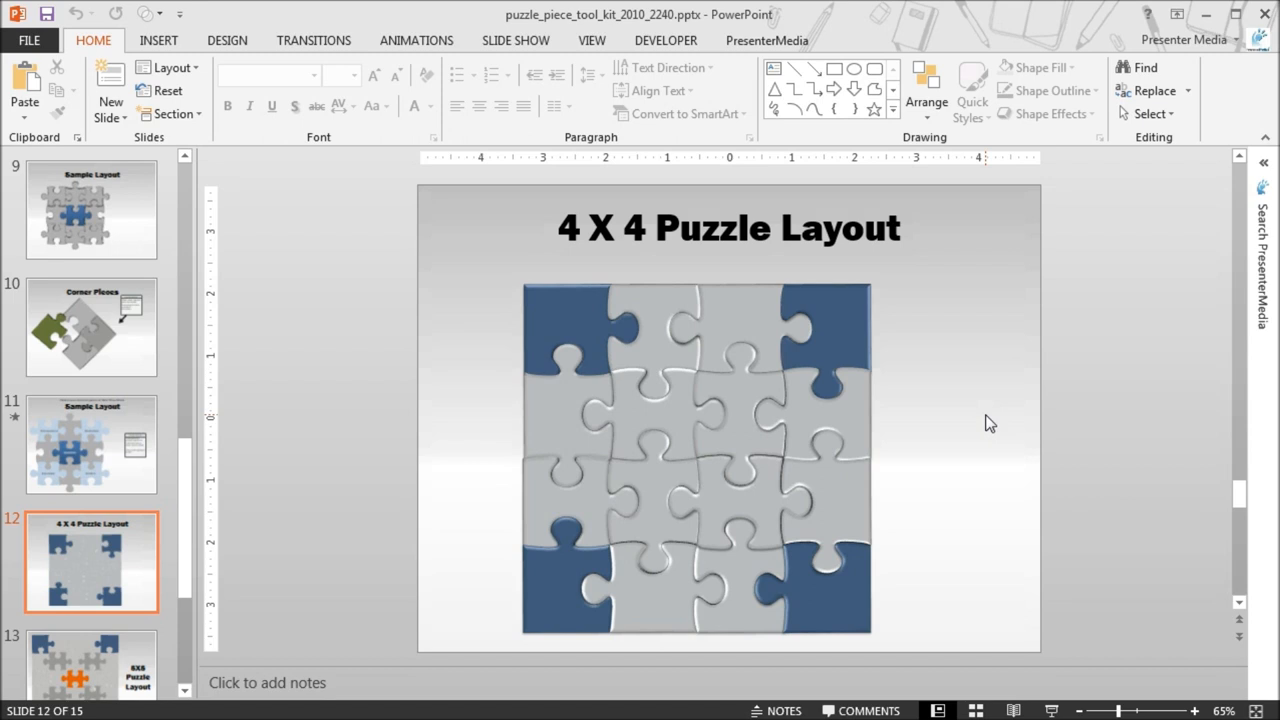
{"action": "mouse_move", "coordinate": [973, 417]}
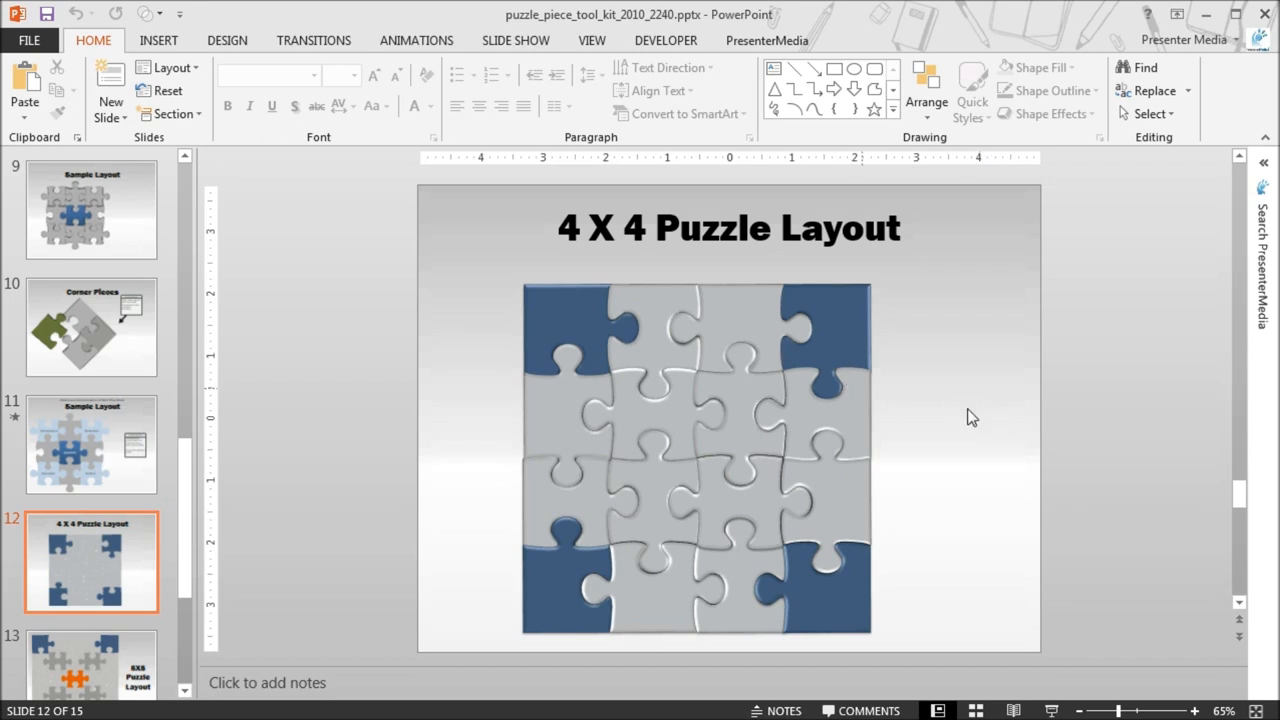
{"action": "mouse_move", "coordinate": [1080, 423]}
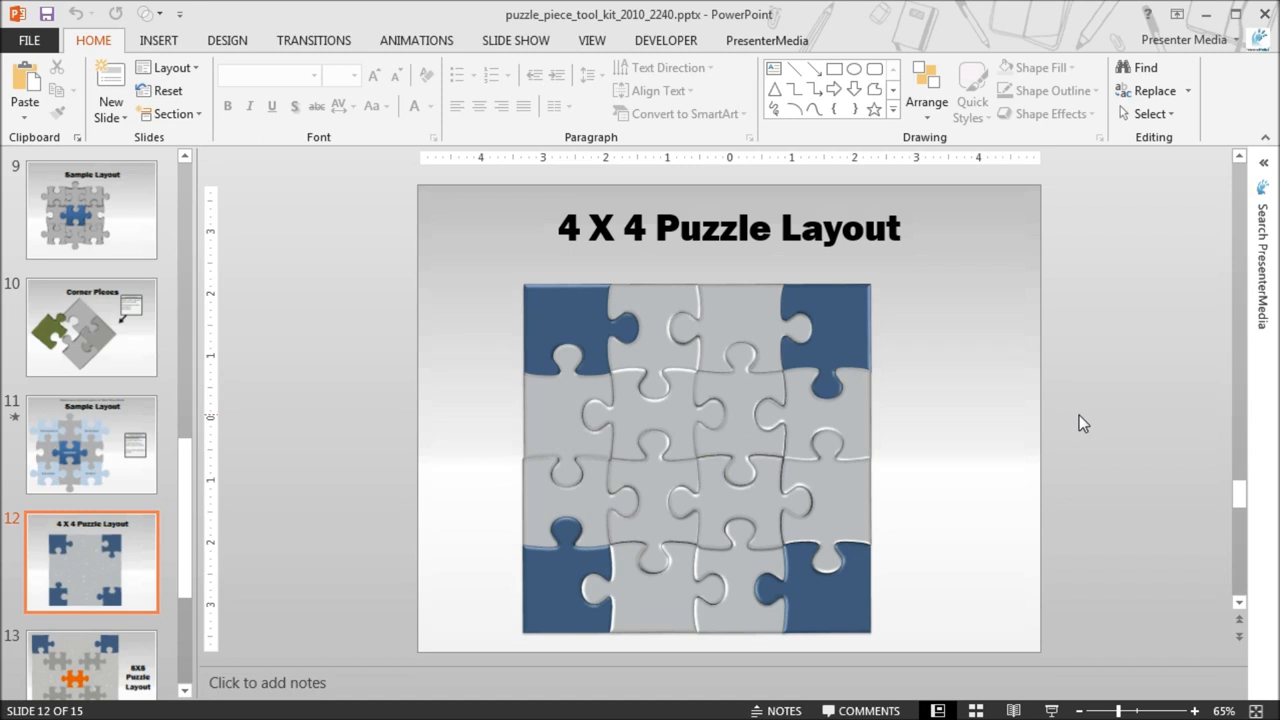
{"action": "mouse_move", "coordinate": [90, 620]}
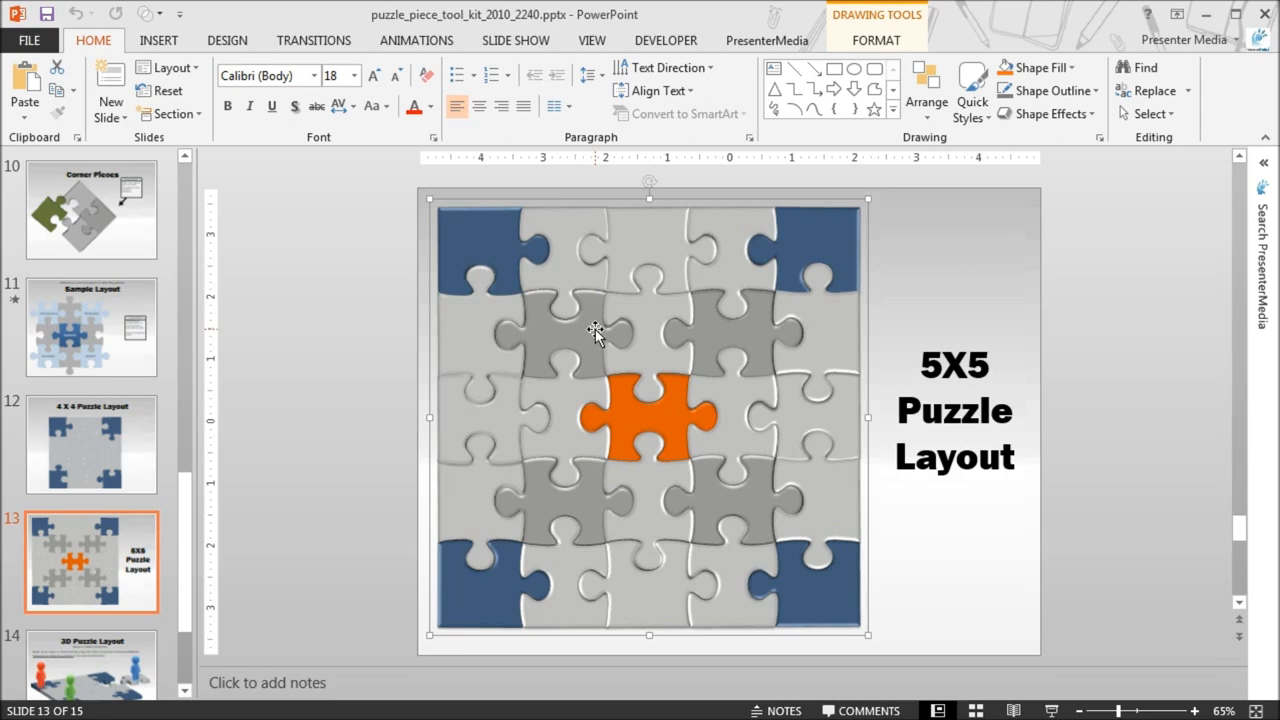
{"action": "mouse_move", "coordinate": [615, 332]}
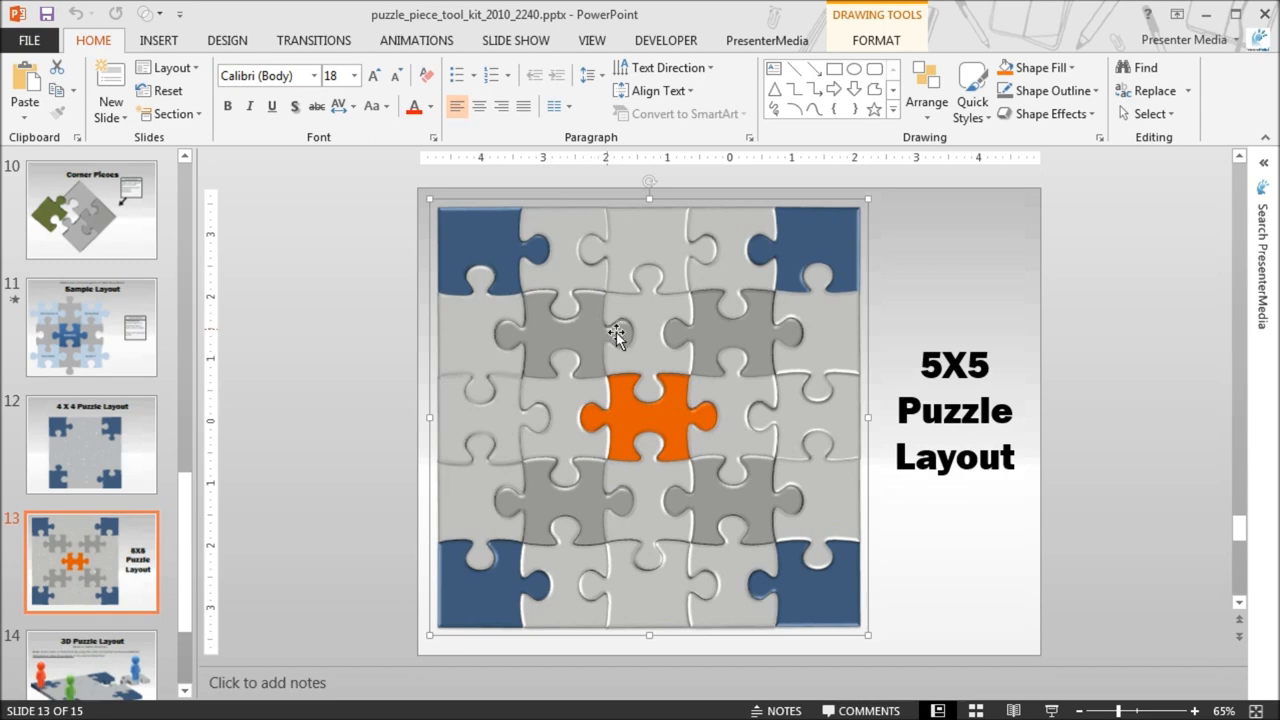
{"action": "mouse_move", "coordinate": [790, 338]}
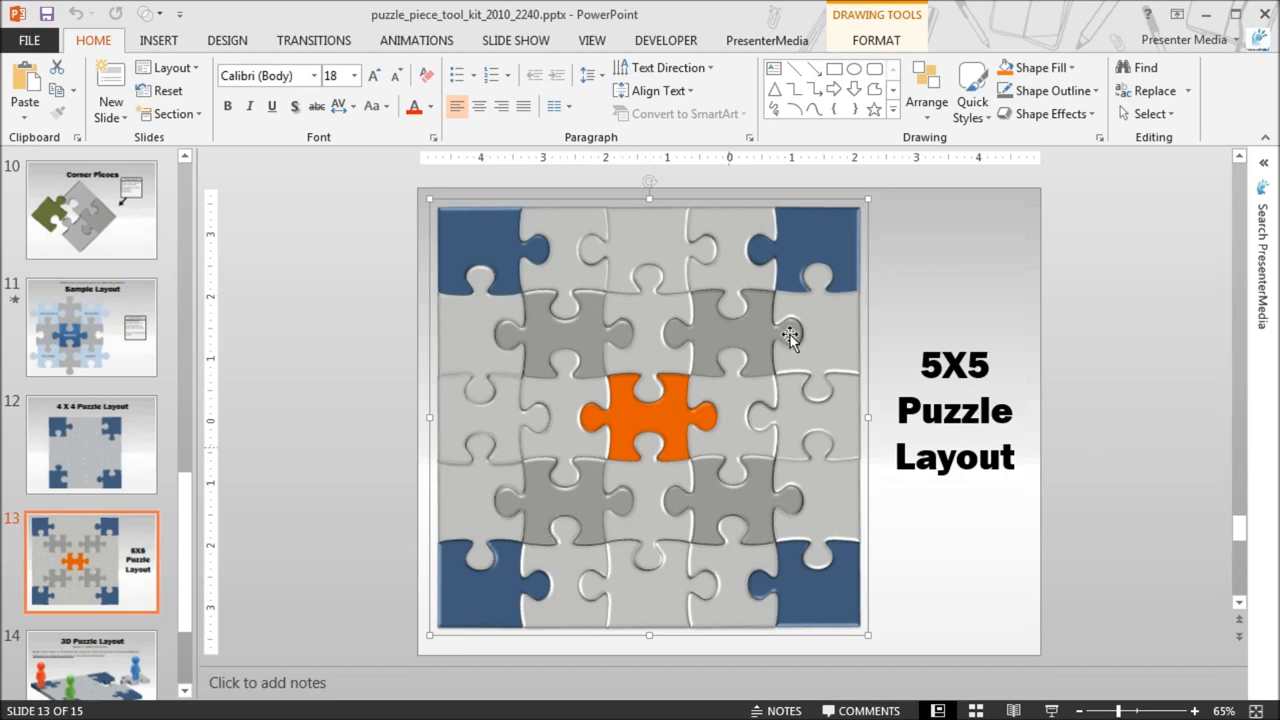
{"action": "mouse_move", "coordinate": [580, 388]}
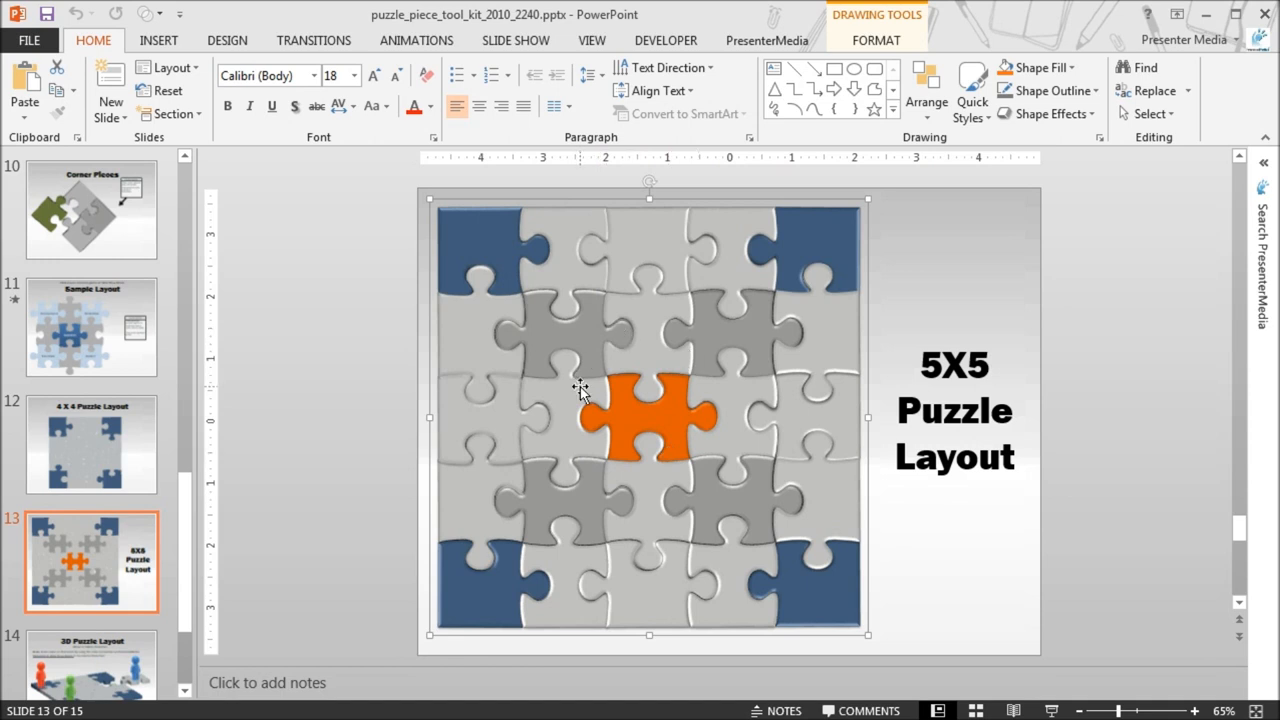
{"action": "mouse_move", "coordinate": [638, 415]}
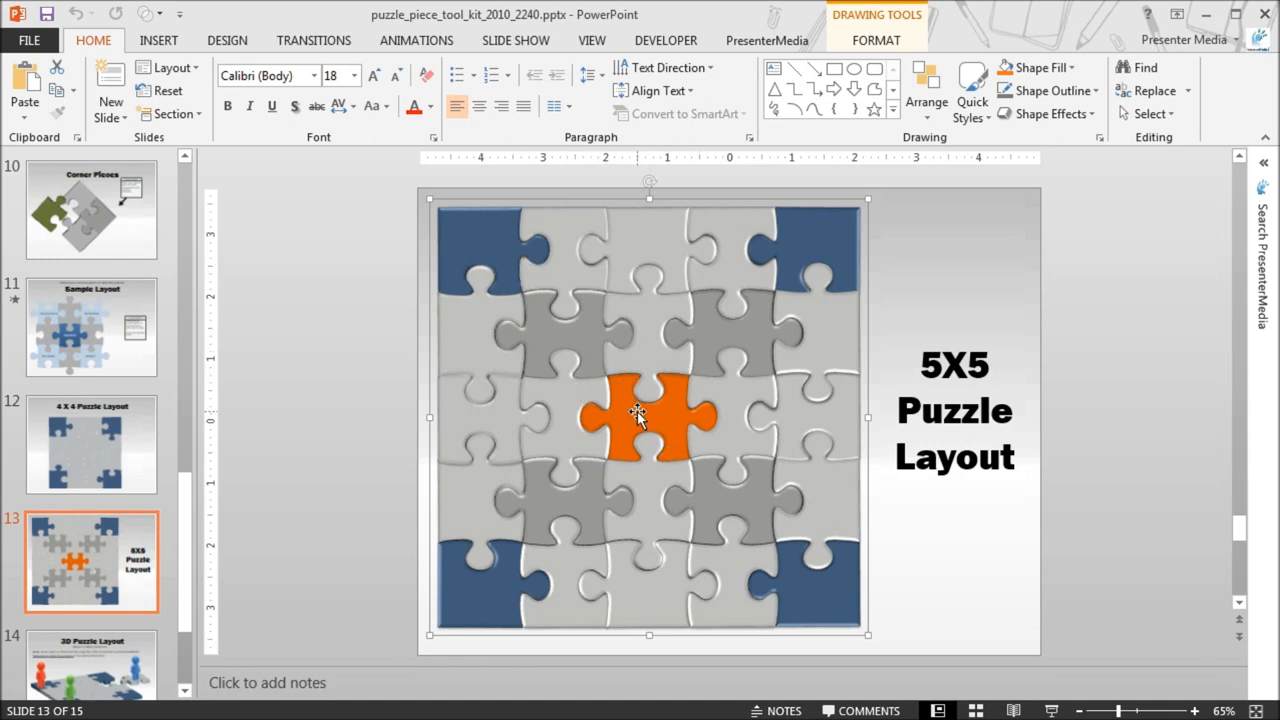
{"action": "mouse_move", "coordinate": [638, 413]}
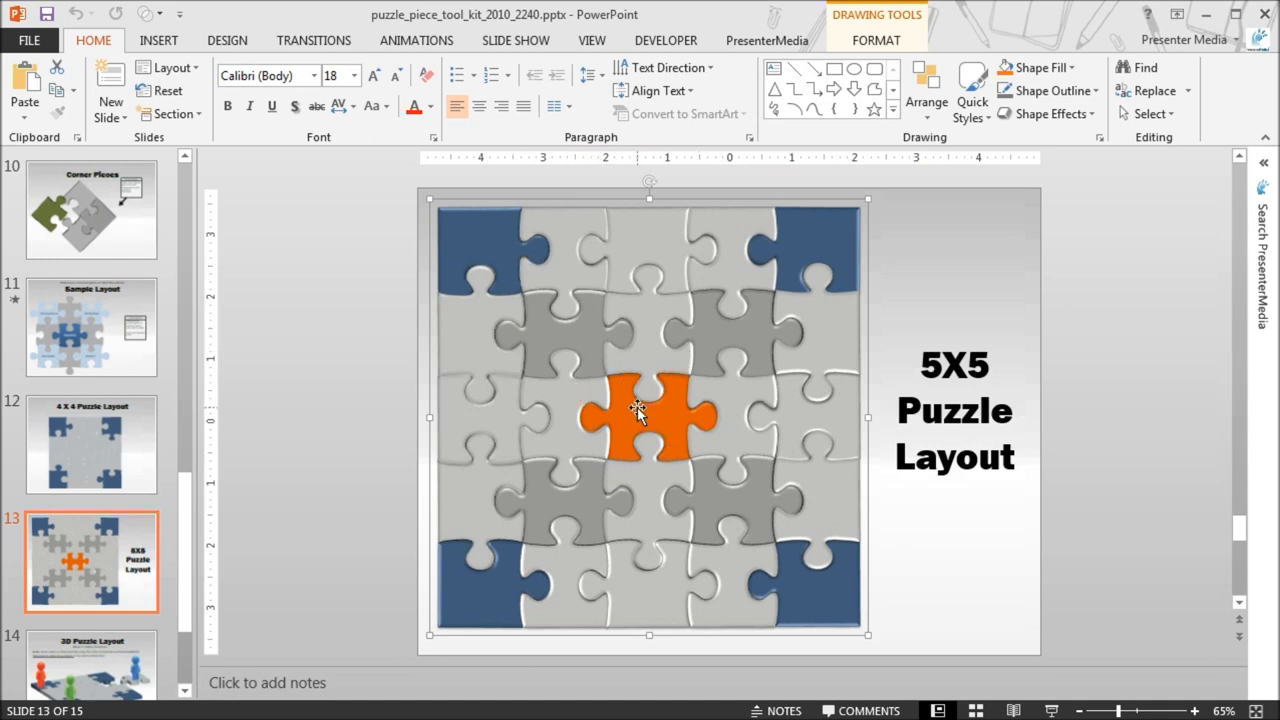
- Open the shortcut menu on the selected 5X5 puzzle group
{"action": "right_click", "coordinate": [640, 410]}
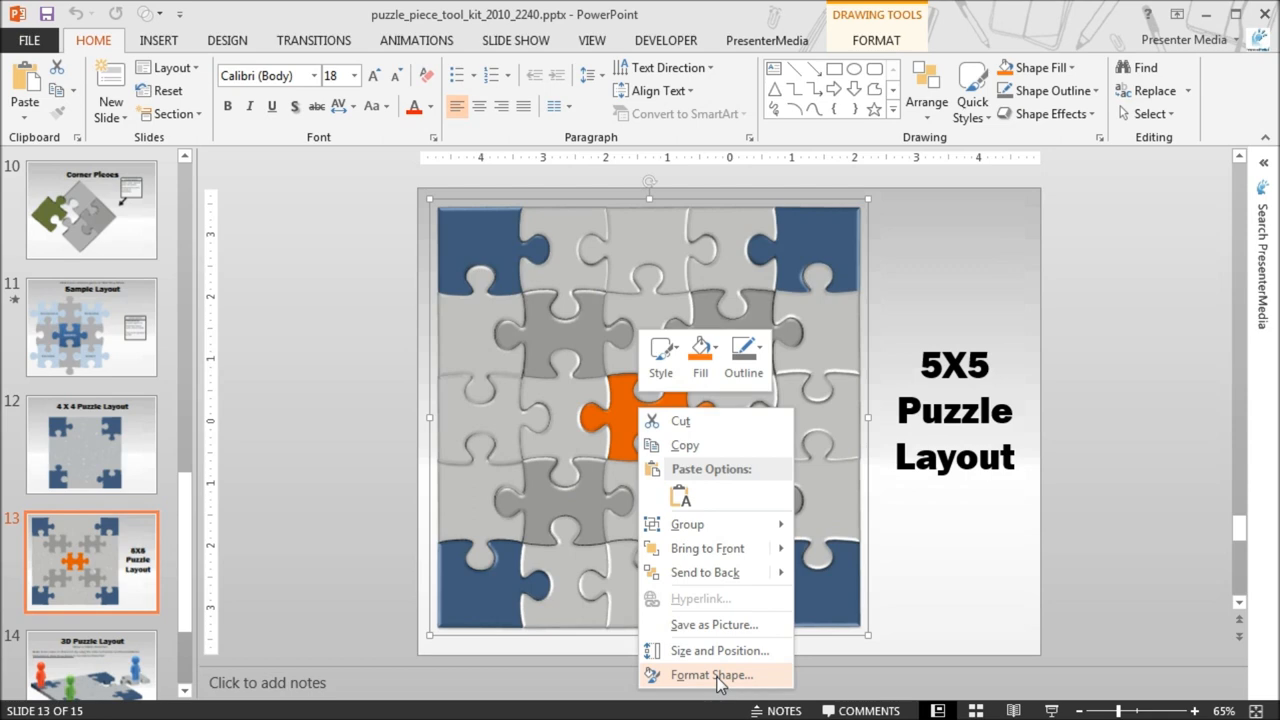
- In Format Shape, switch the puzzle pieces' fill to Picture or texture fill
{"action": "left_click", "coordinate": [711, 674]}
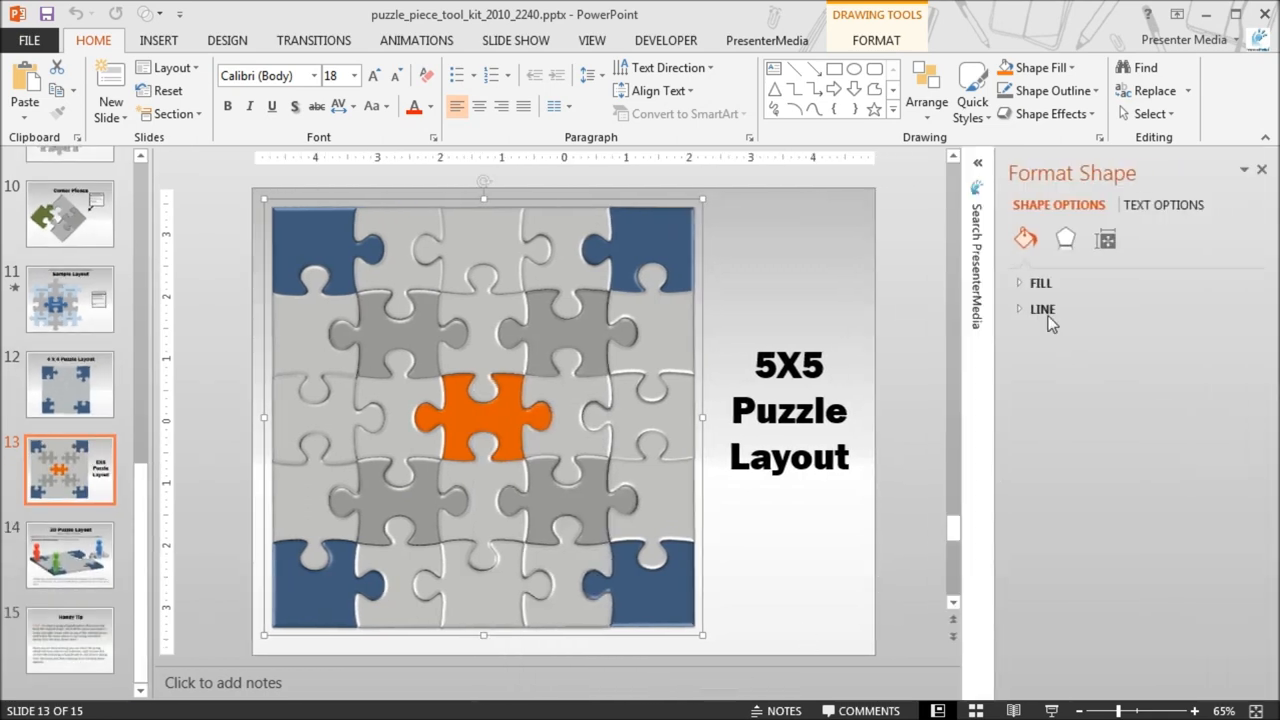
{"action": "left_click", "coordinate": [1040, 283]}
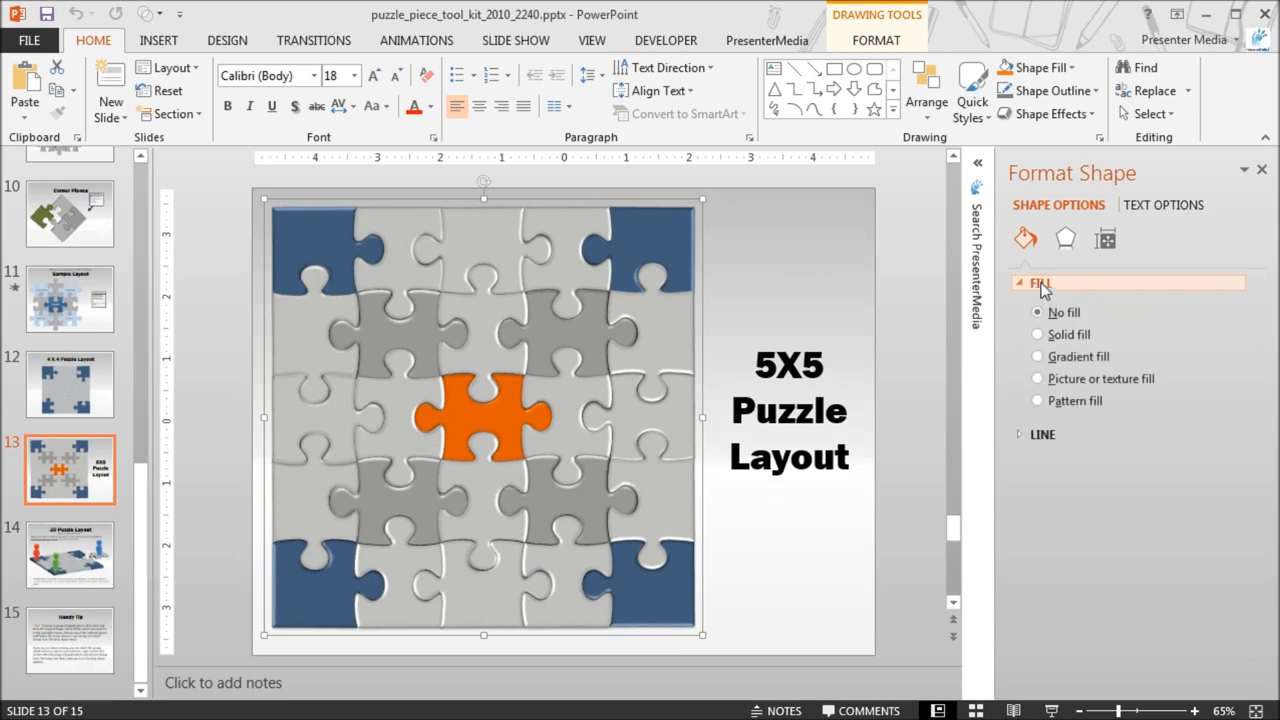
{"action": "mouse_move", "coordinate": [1201, 293]}
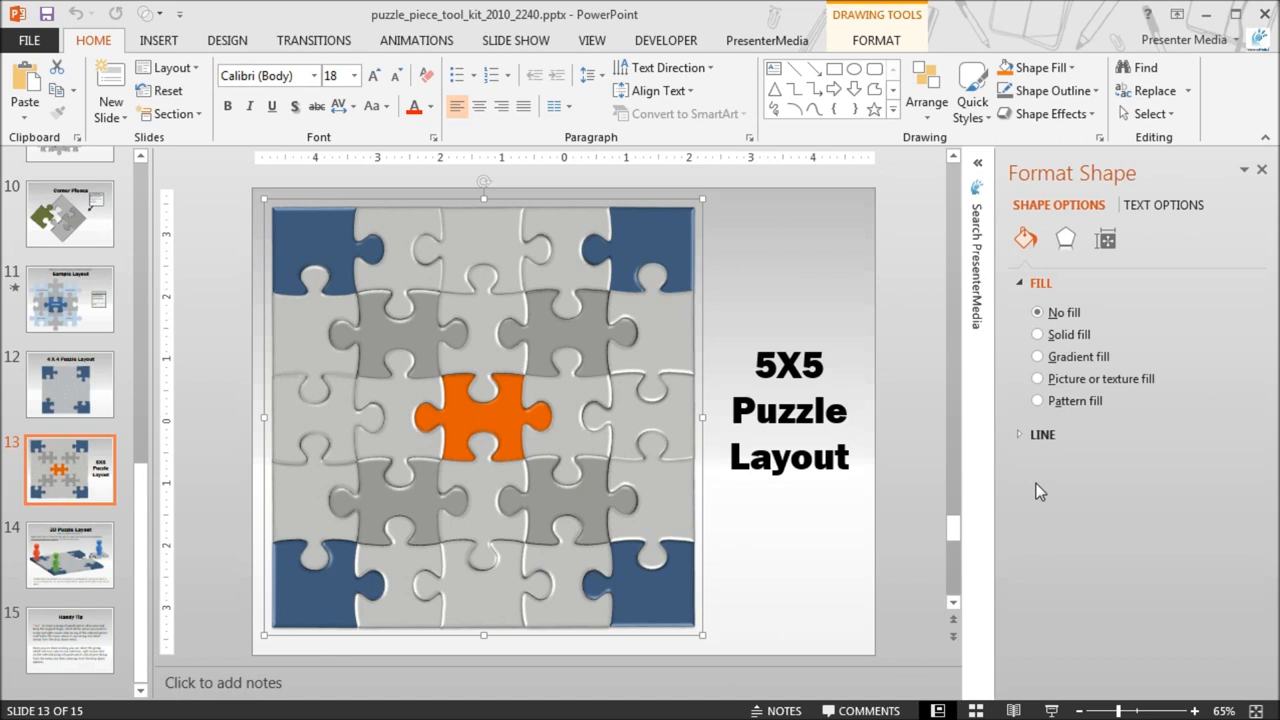
{"action": "mouse_move", "coordinate": [1086, 448]}
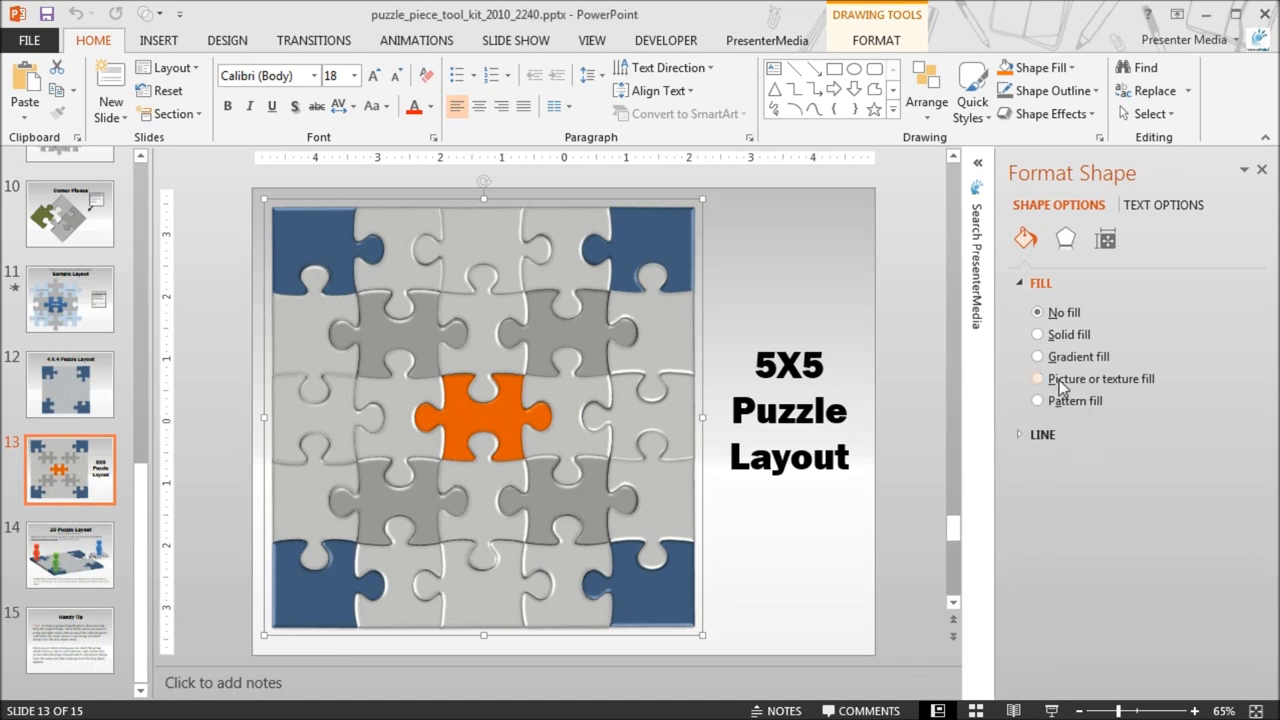
{"action": "left_click", "coordinate": [1037, 378]}
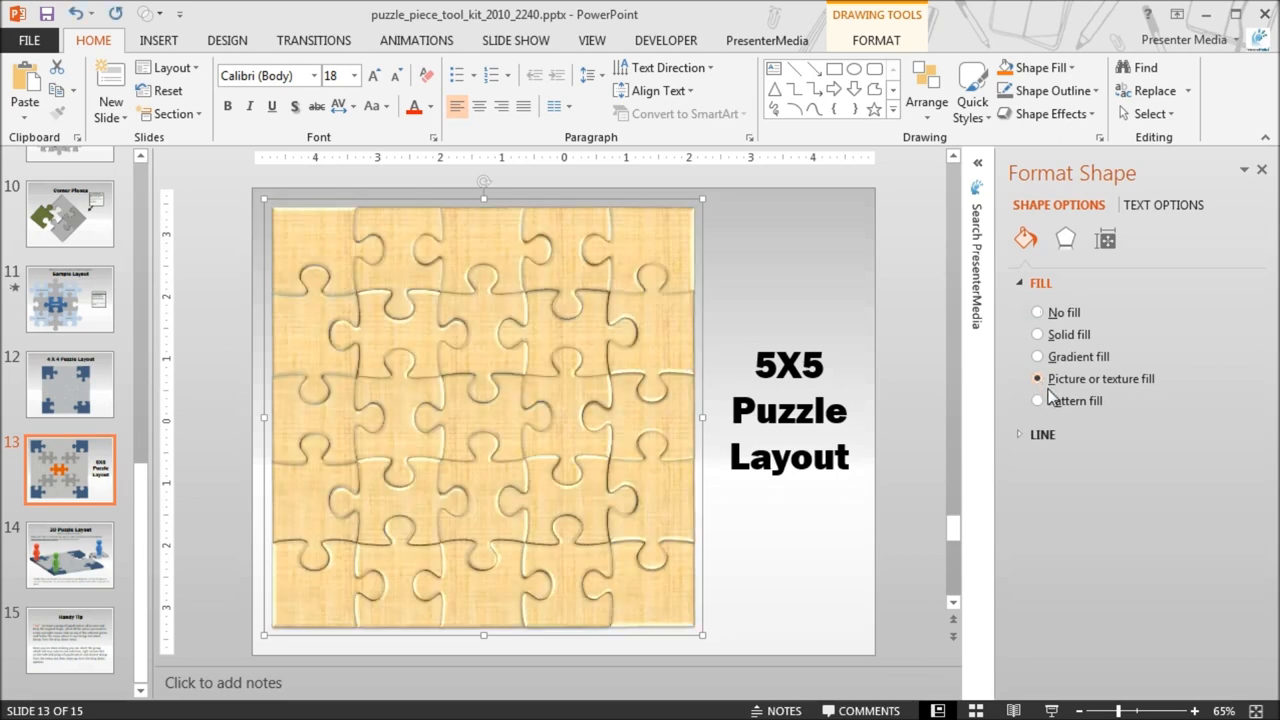
{"action": "left_click", "coordinate": [1037, 378]}
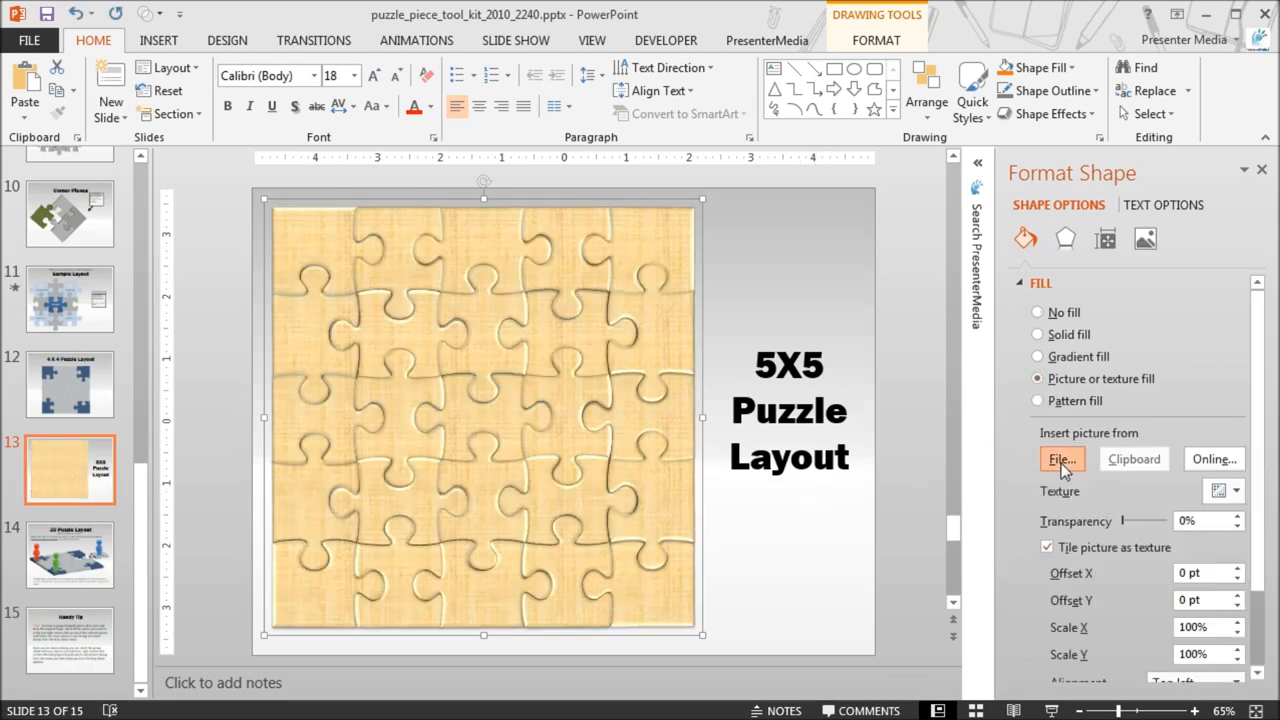
- Browse to Pictures > Sample Pictures and insert the apple photo as the puzzle fill
{"action": "left_click", "coordinate": [1061, 459]}
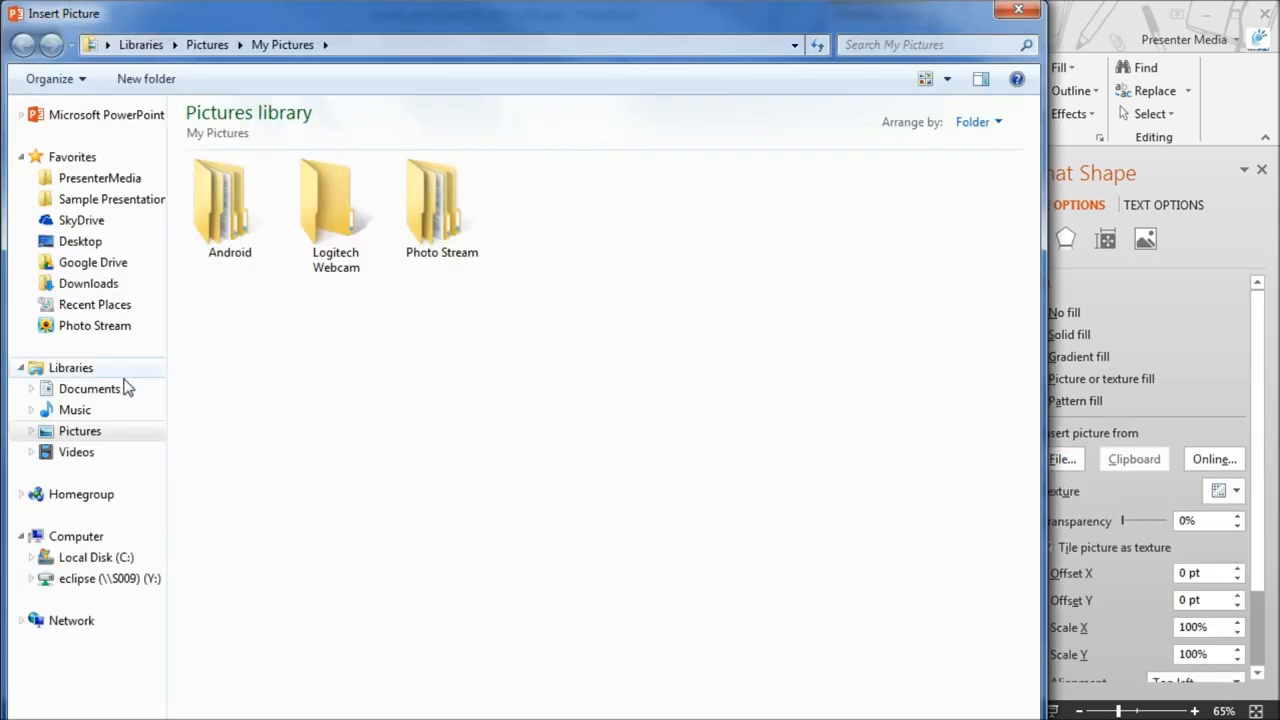
{"action": "left_click", "coordinate": [89, 388]}
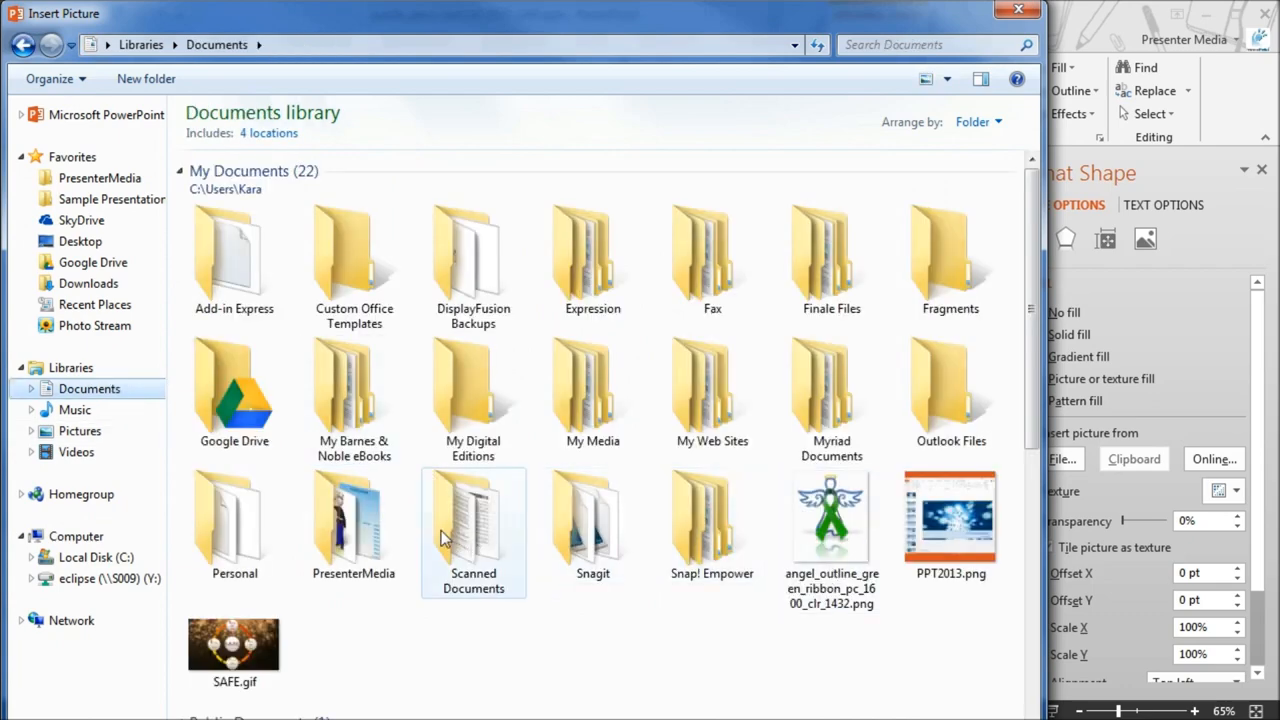
{"action": "double_click", "coordinate": [353, 520]}
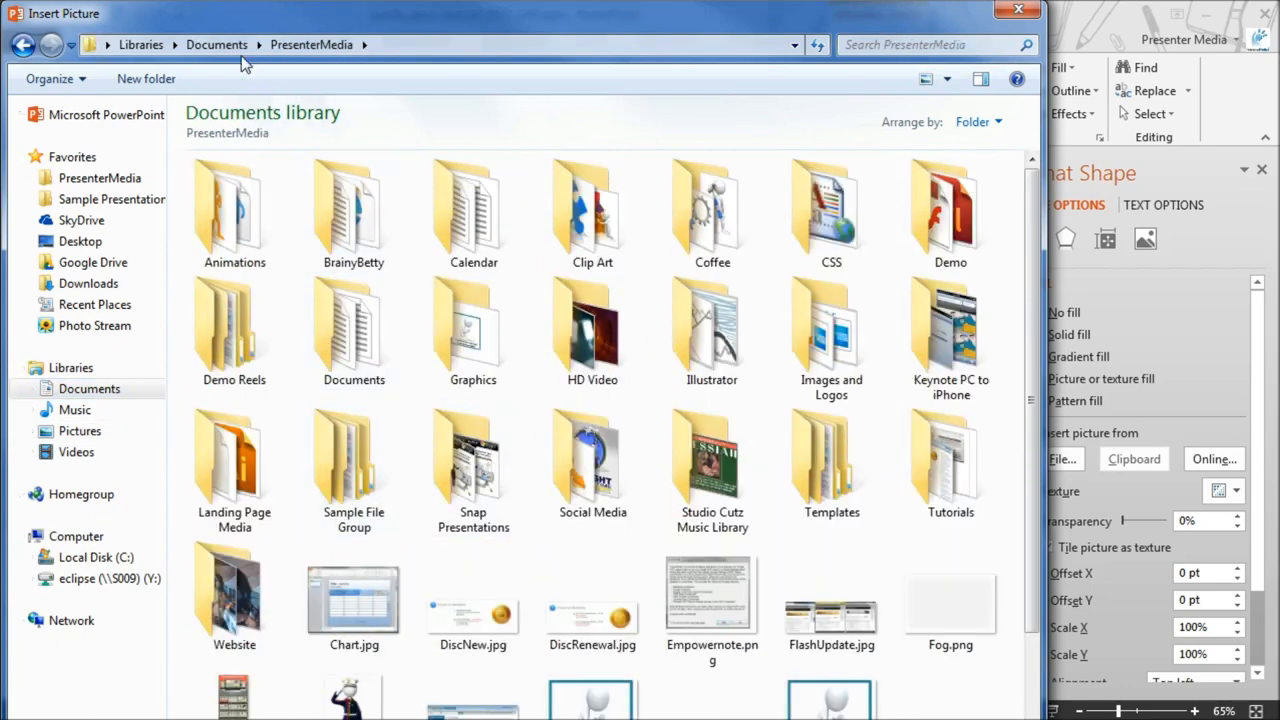
{"action": "left_click", "coordinate": [79, 430]}
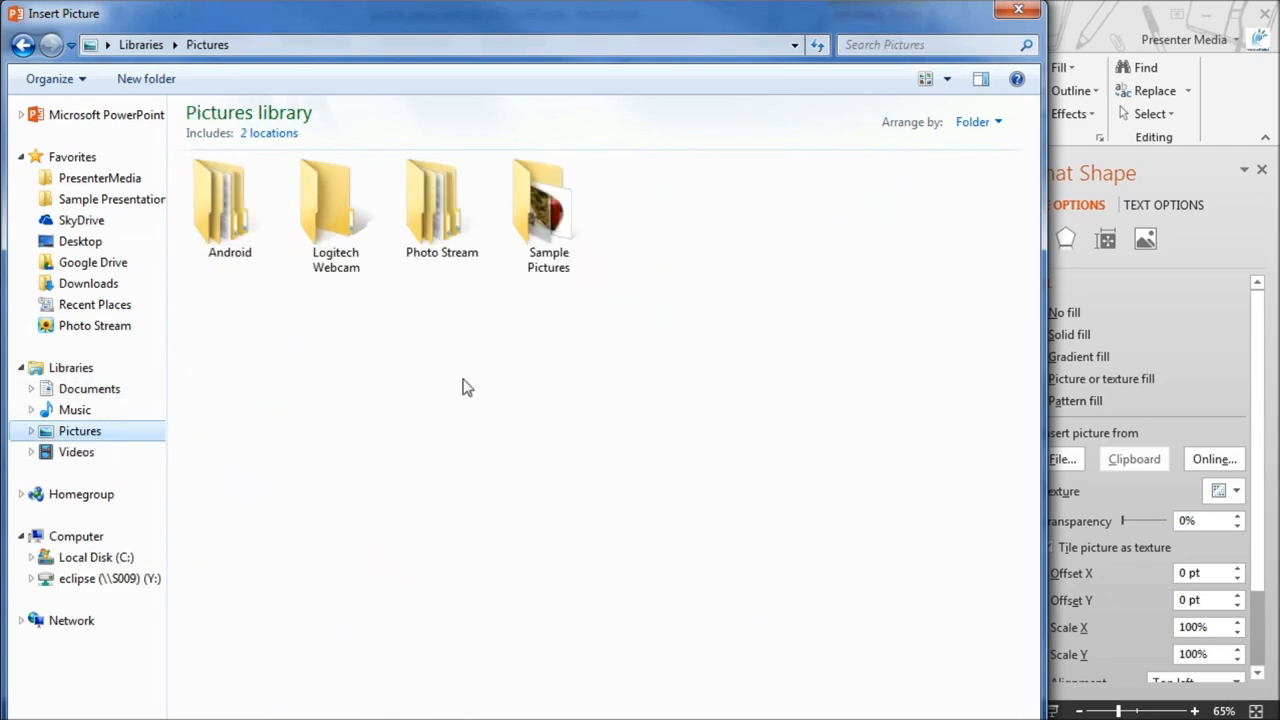
{"action": "double_click", "coordinate": [548, 200]}
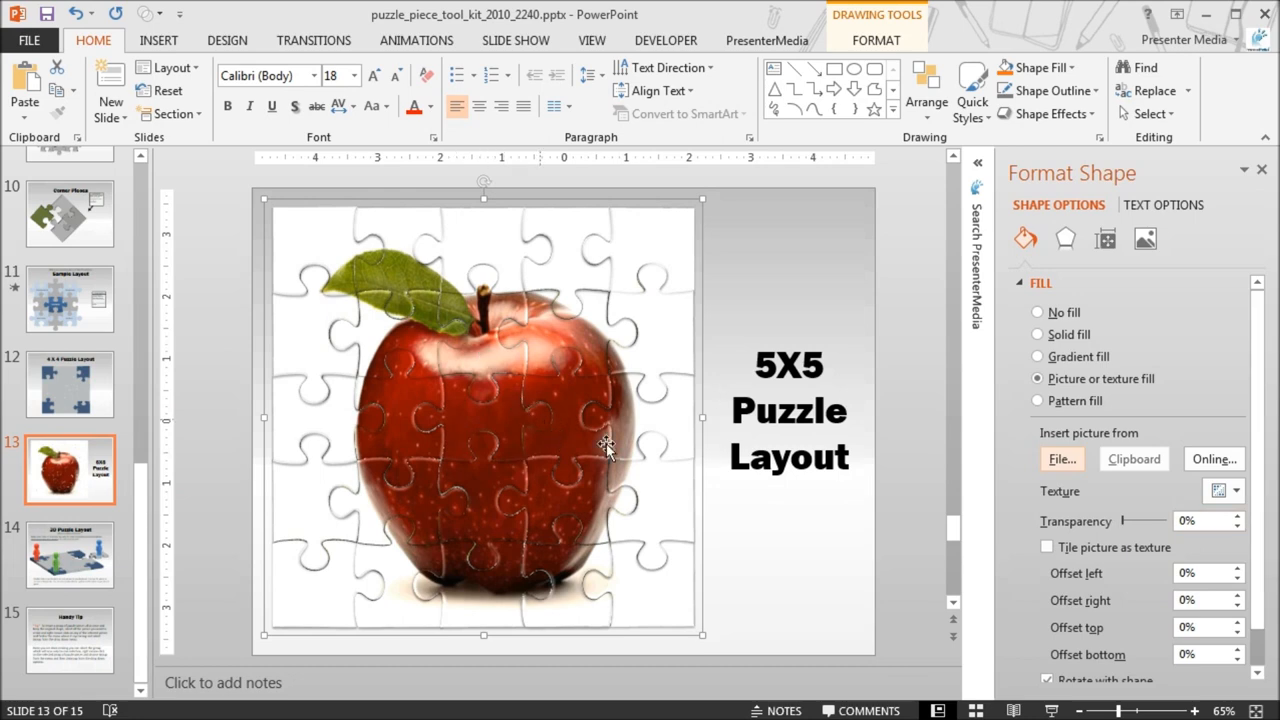
{"action": "mouse_move", "coordinate": [1205, 578]}
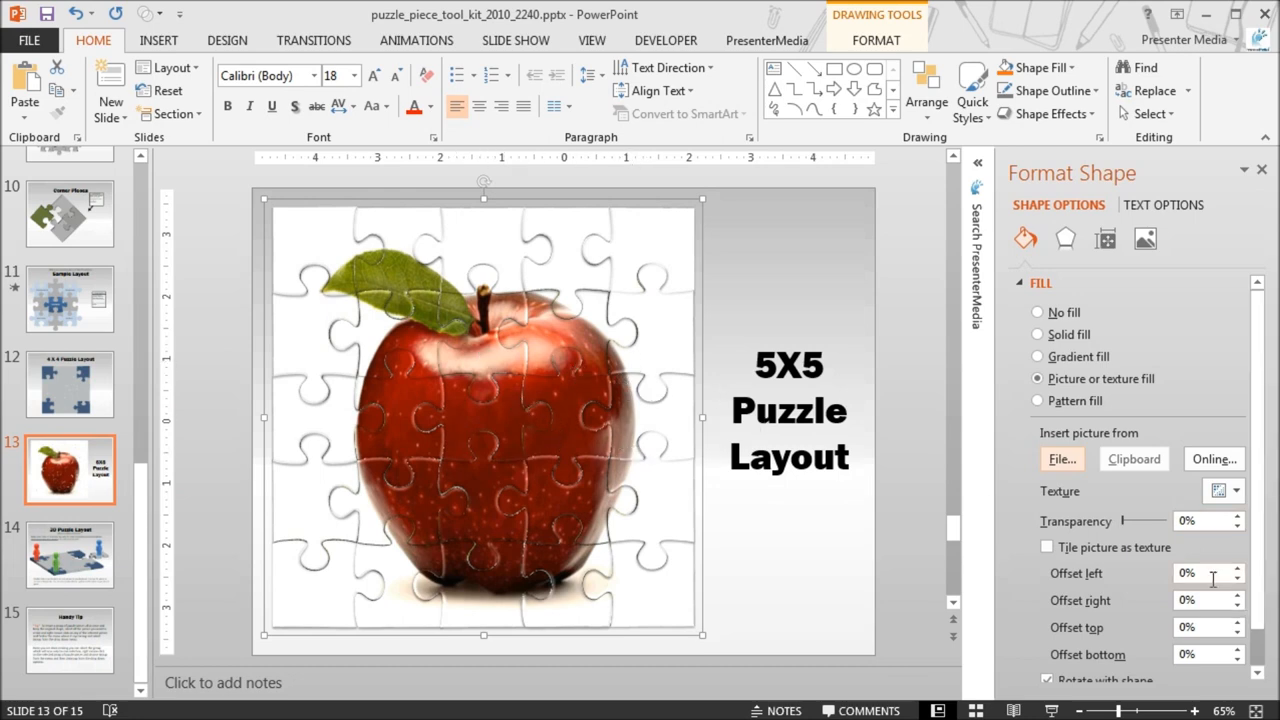
- Set the apple fill's left and right offsets to -5% and apply
{"action": "type", "text": "-5"}
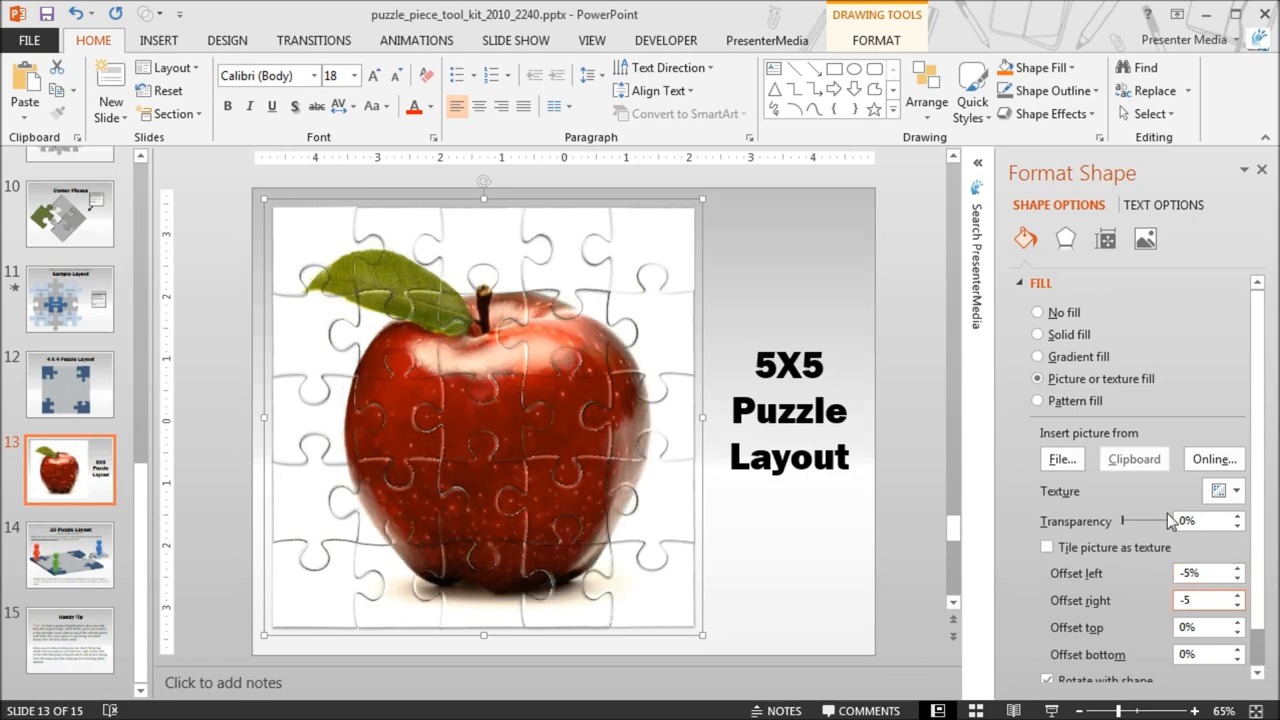
{"action": "left_click", "coordinate": [910, 425]}
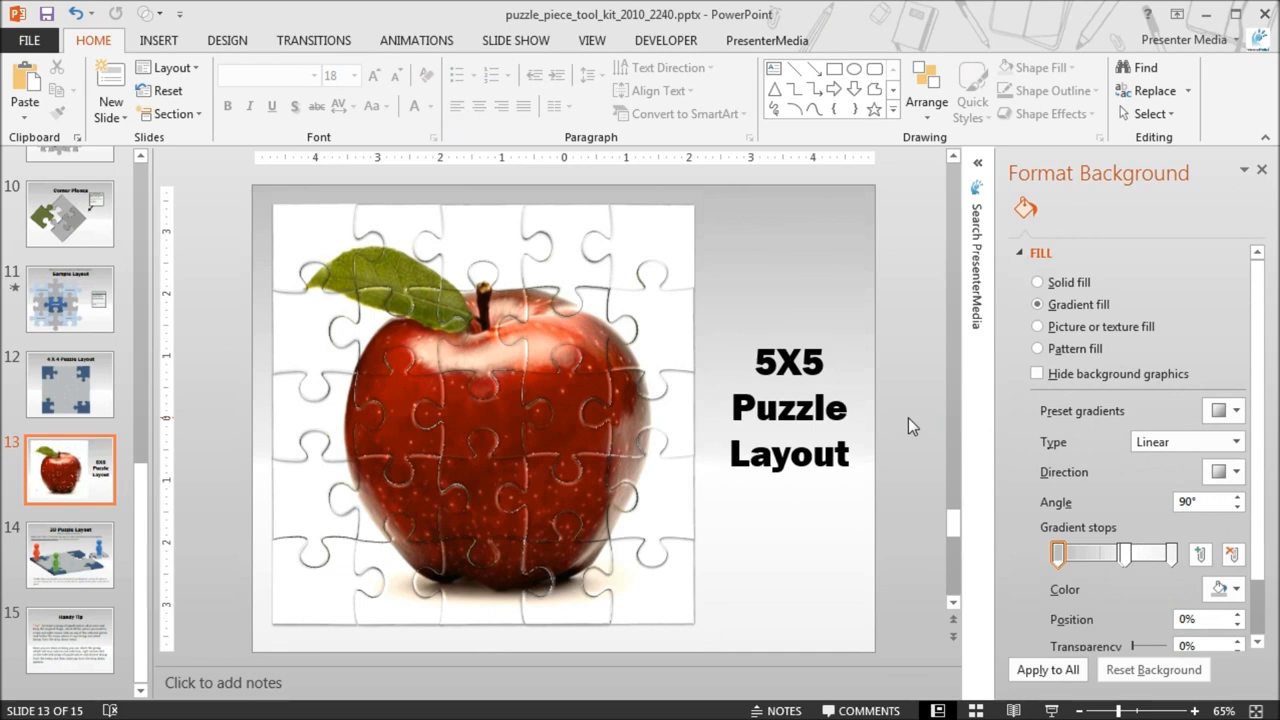
{"action": "mouse_move", "coordinate": [583, 405]}
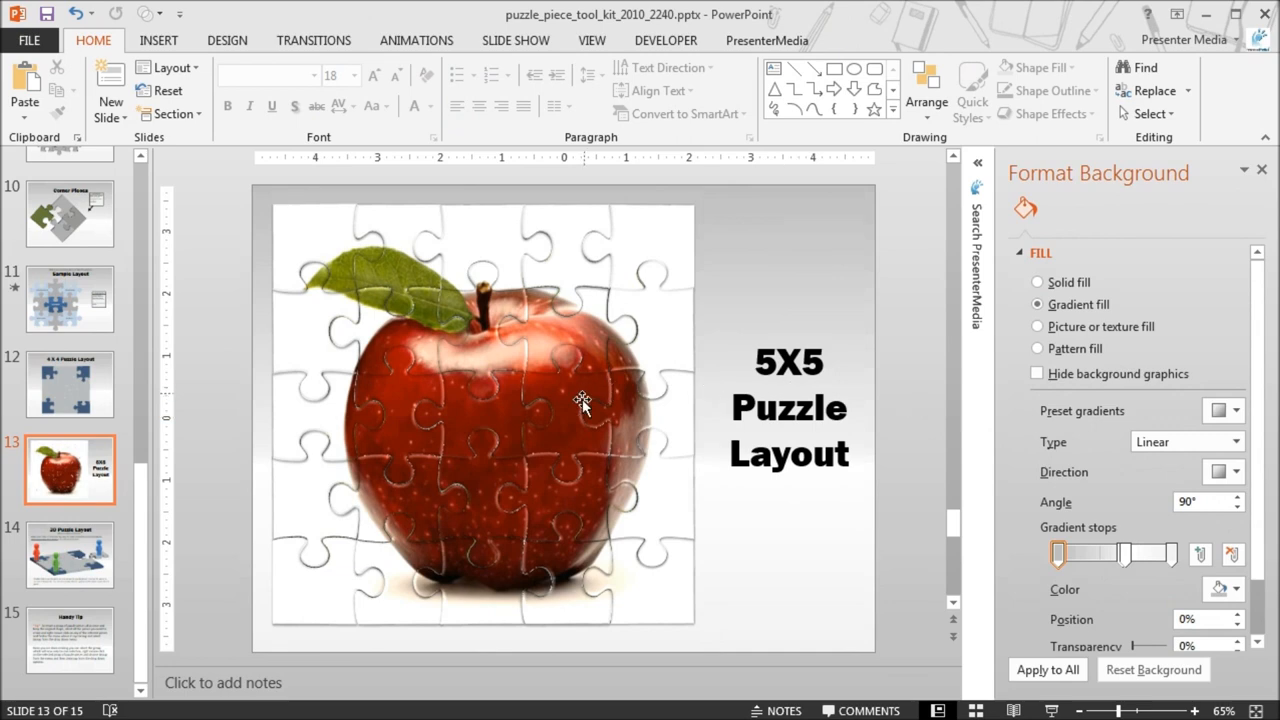
{"action": "mouse_move", "coordinate": [525, 448]}
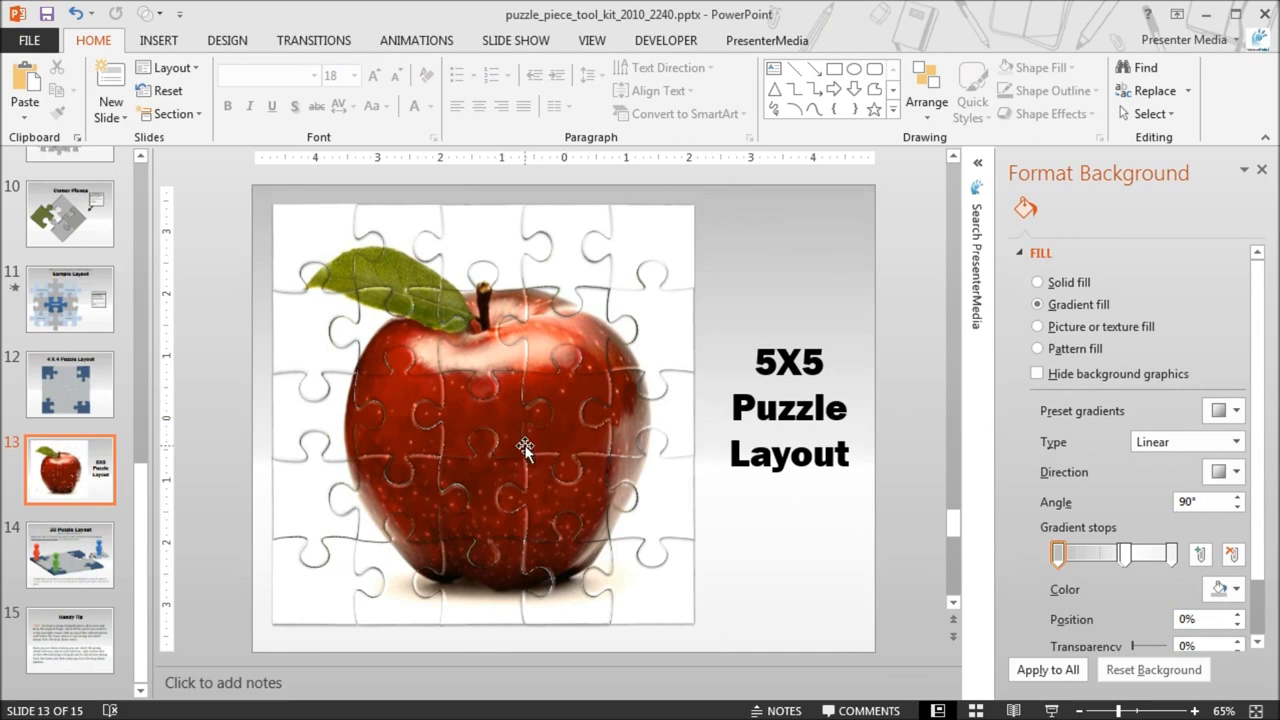
{"action": "mouse_move", "coordinate": [520, 473]}
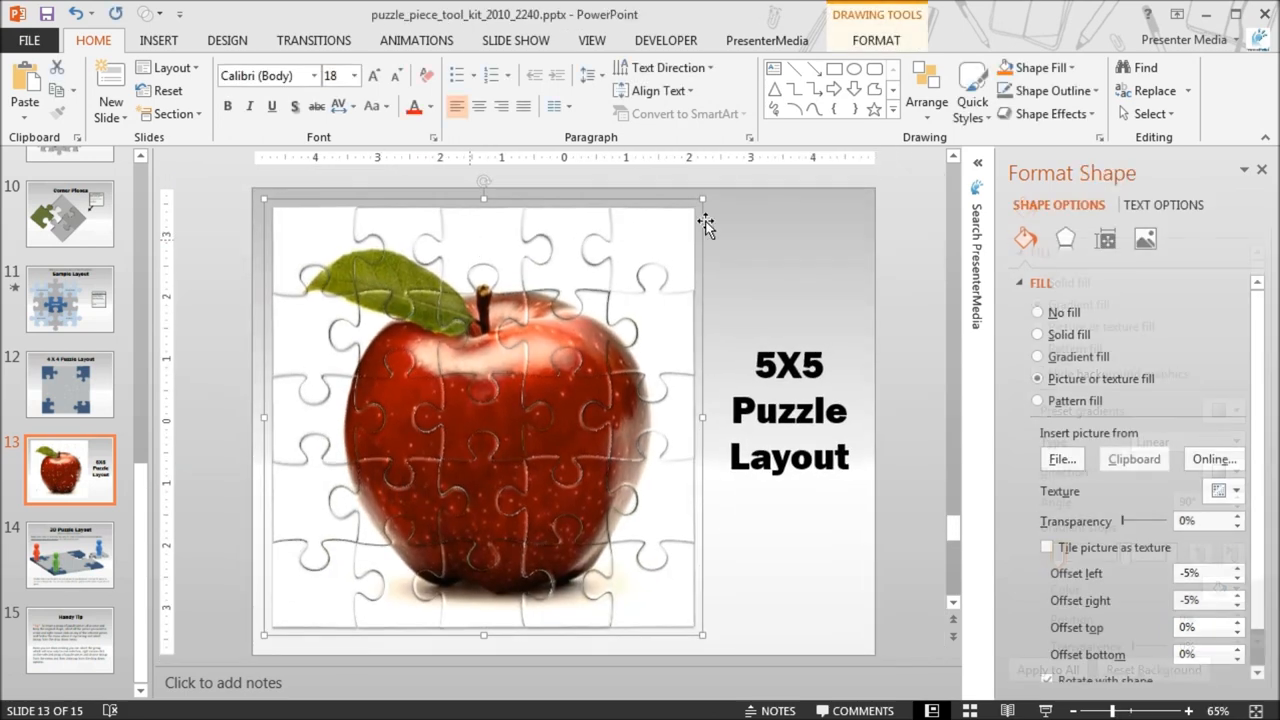
- Open the Drawing Tools Format tab's Shape Outline colour choices for light gray
{"action": "left_click", "coordinate": [875, 40]}
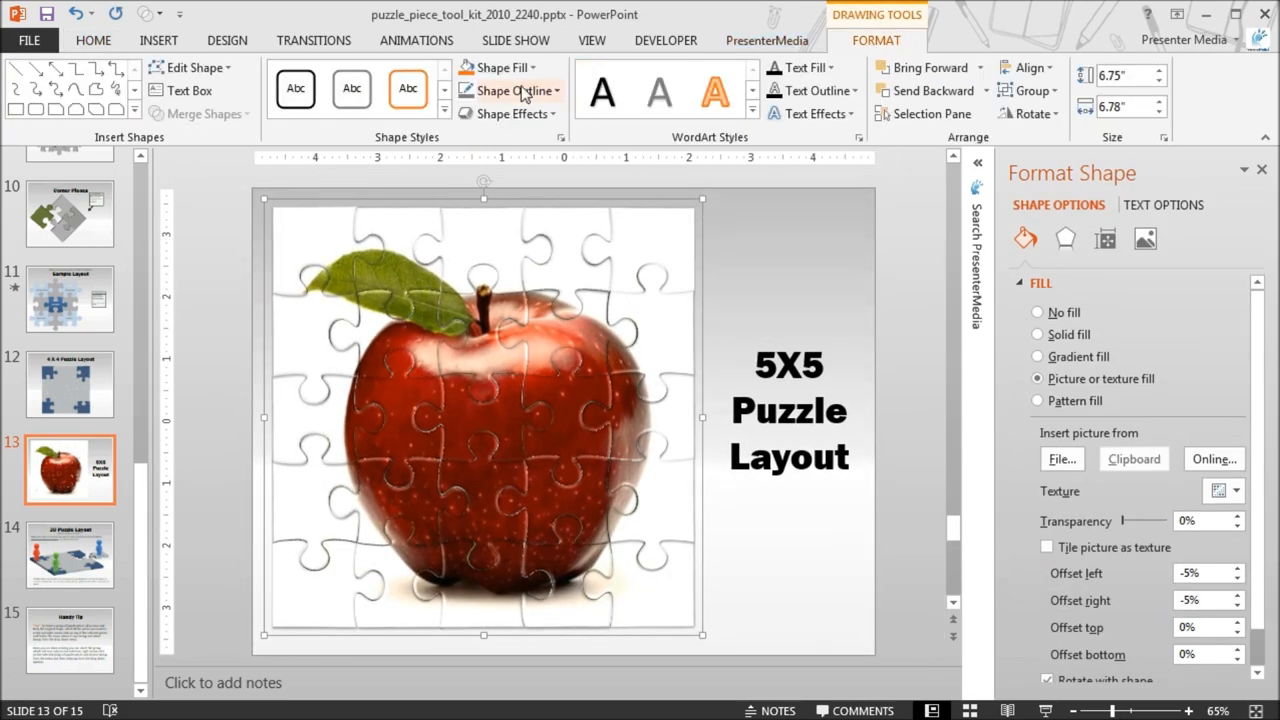
{"action": "left_click", "coordinate": [547, 90]}
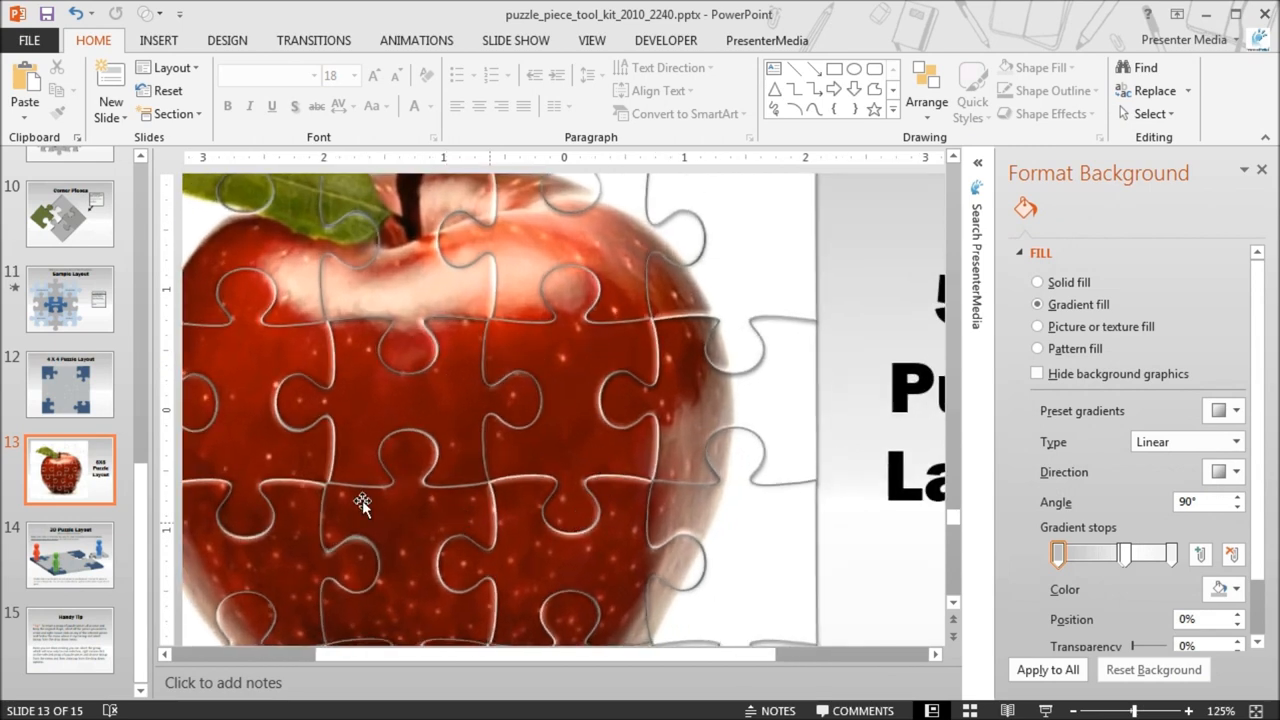
{"action": "mouse_move", "coordinate": [524, 468]}
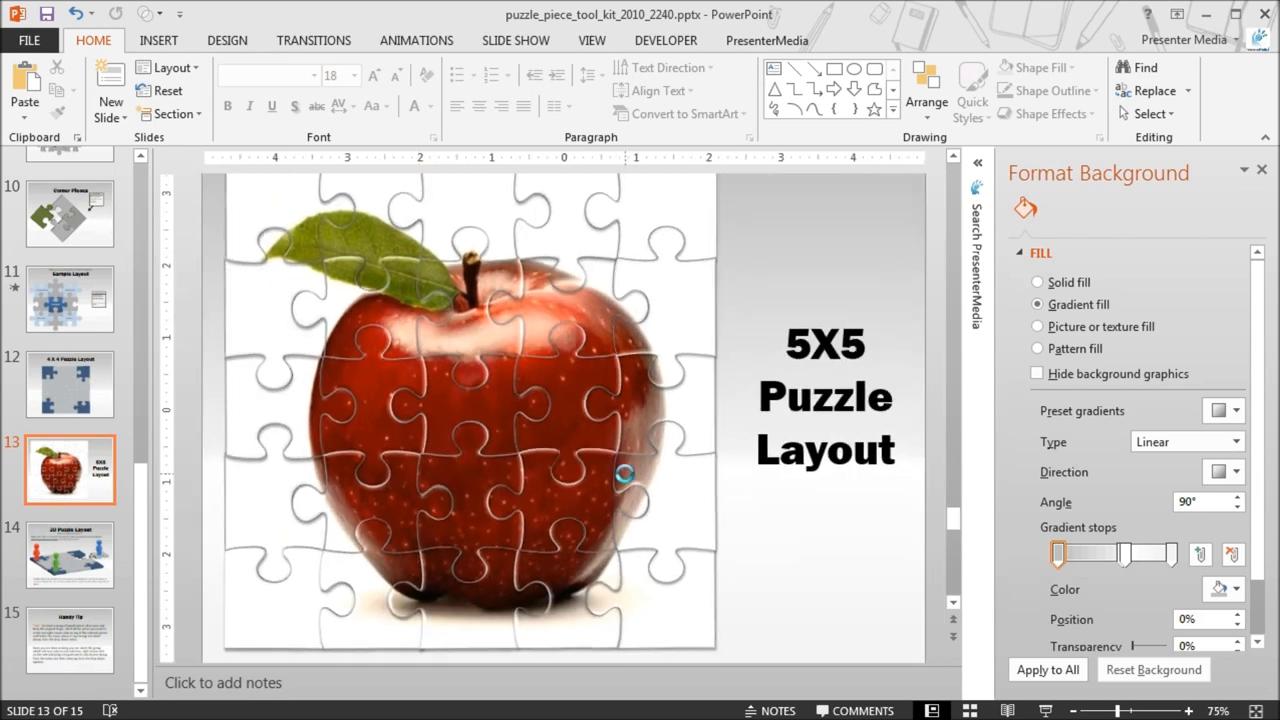
{"action": "mouse_move", "coordinate": [618, 478]}
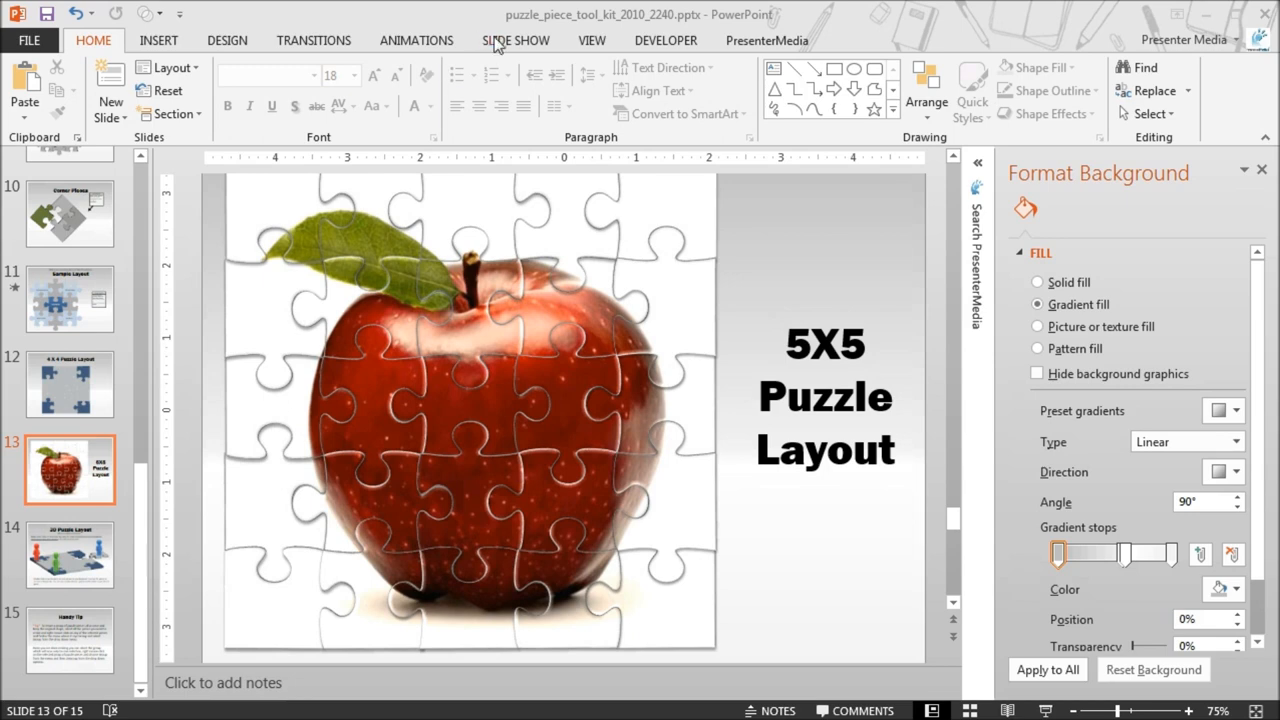
{"action": "left_click", "coordinate": [515, 40]}
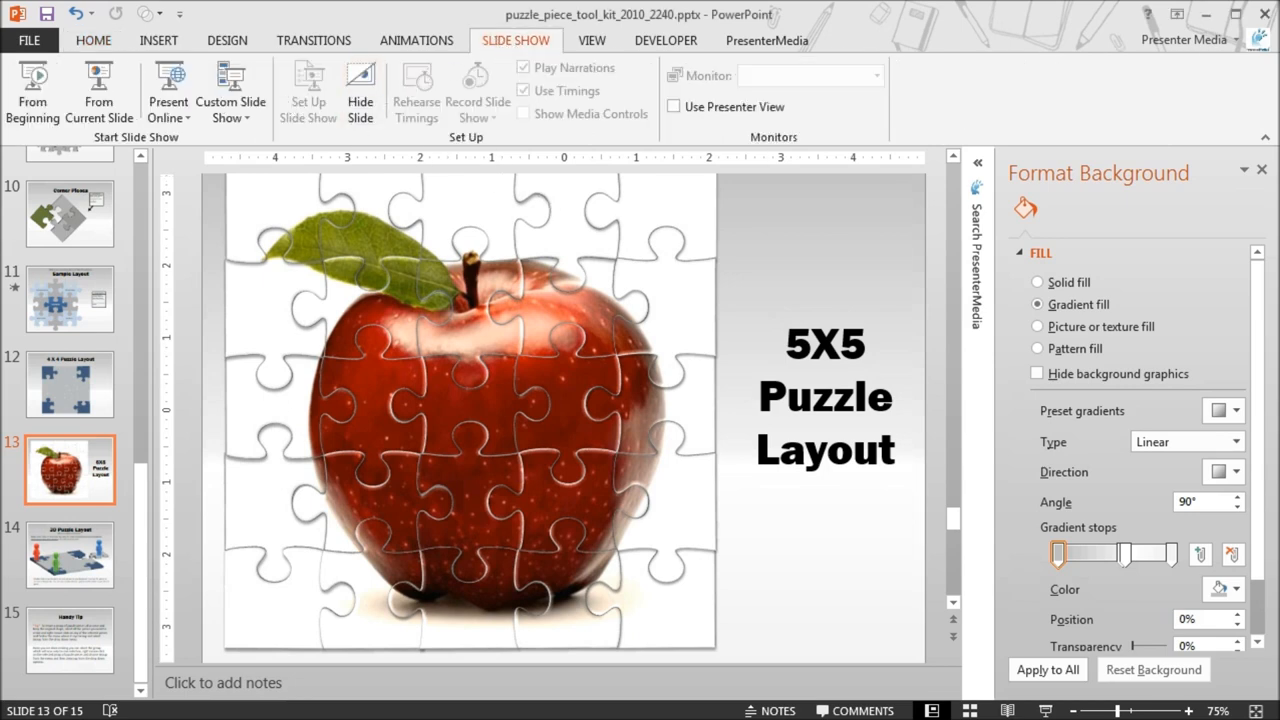
{"action": "left_click", "coordinate": [308, 90]}
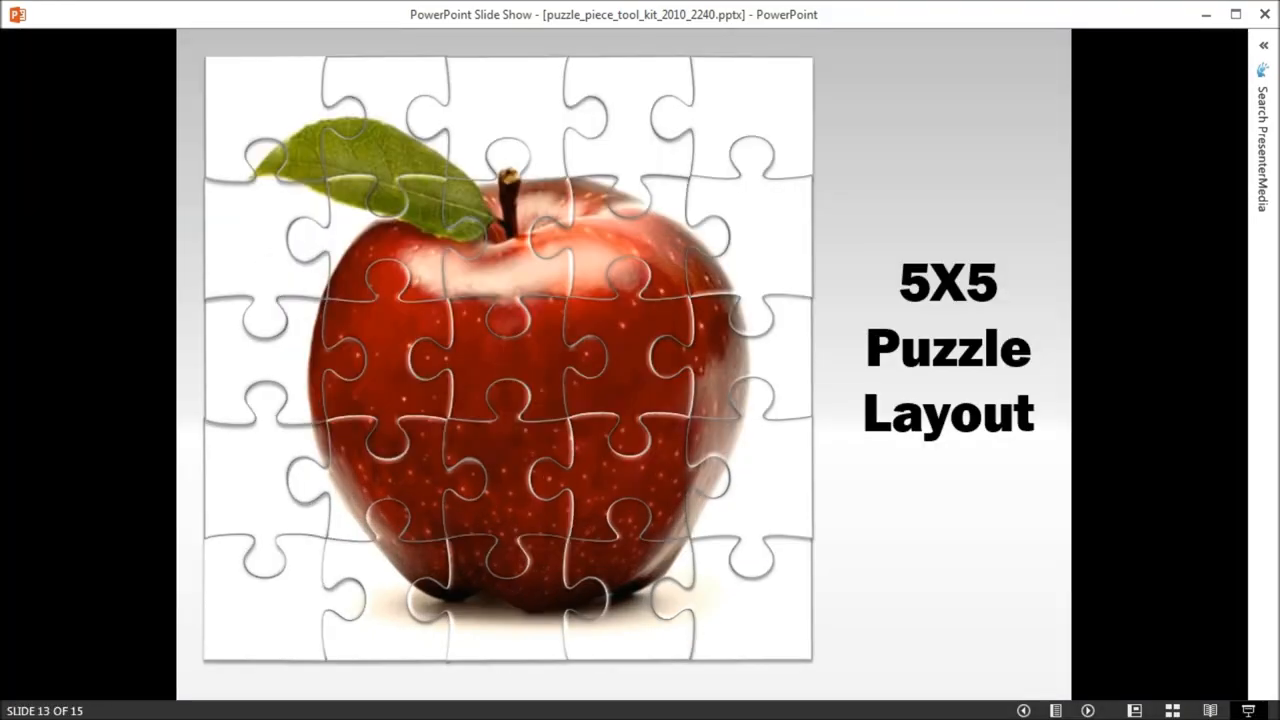
{"action": "mouse_move", "coordinate": [405, 122]}
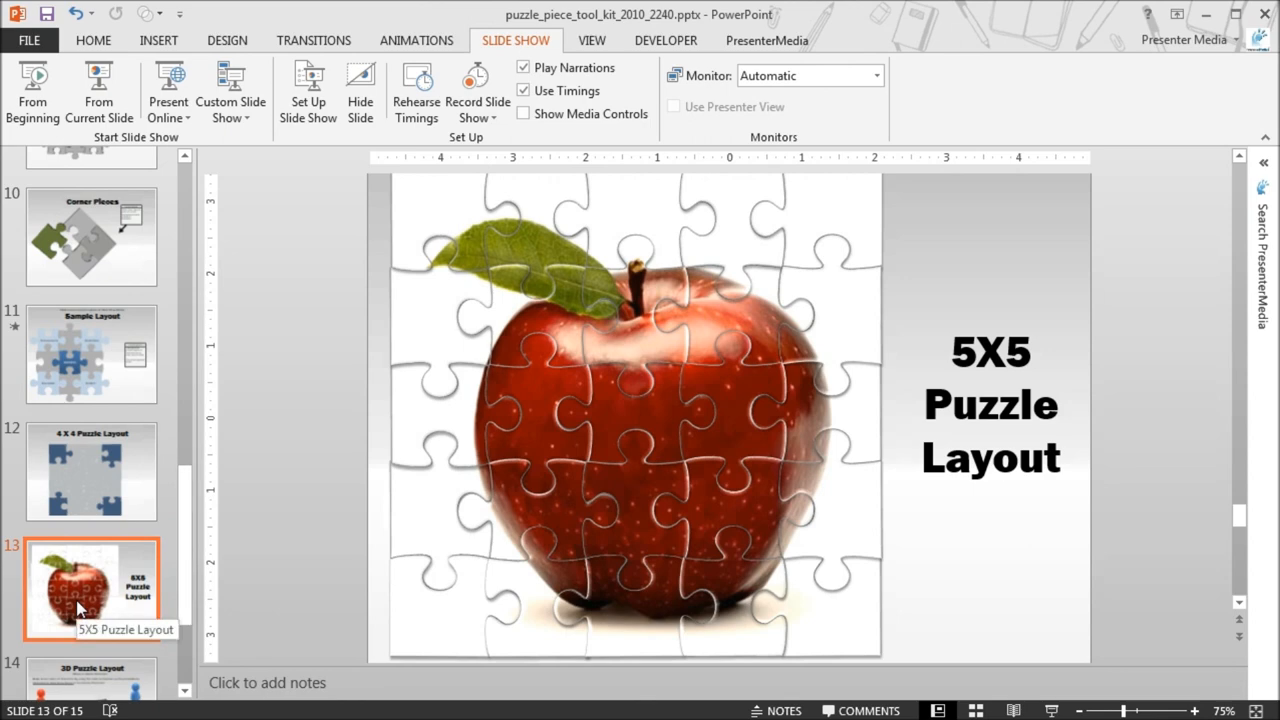
- Select the whole puzzle group and apply the Fade entrance animation
{"action": "left_click", "coordinate": [470, 300]}
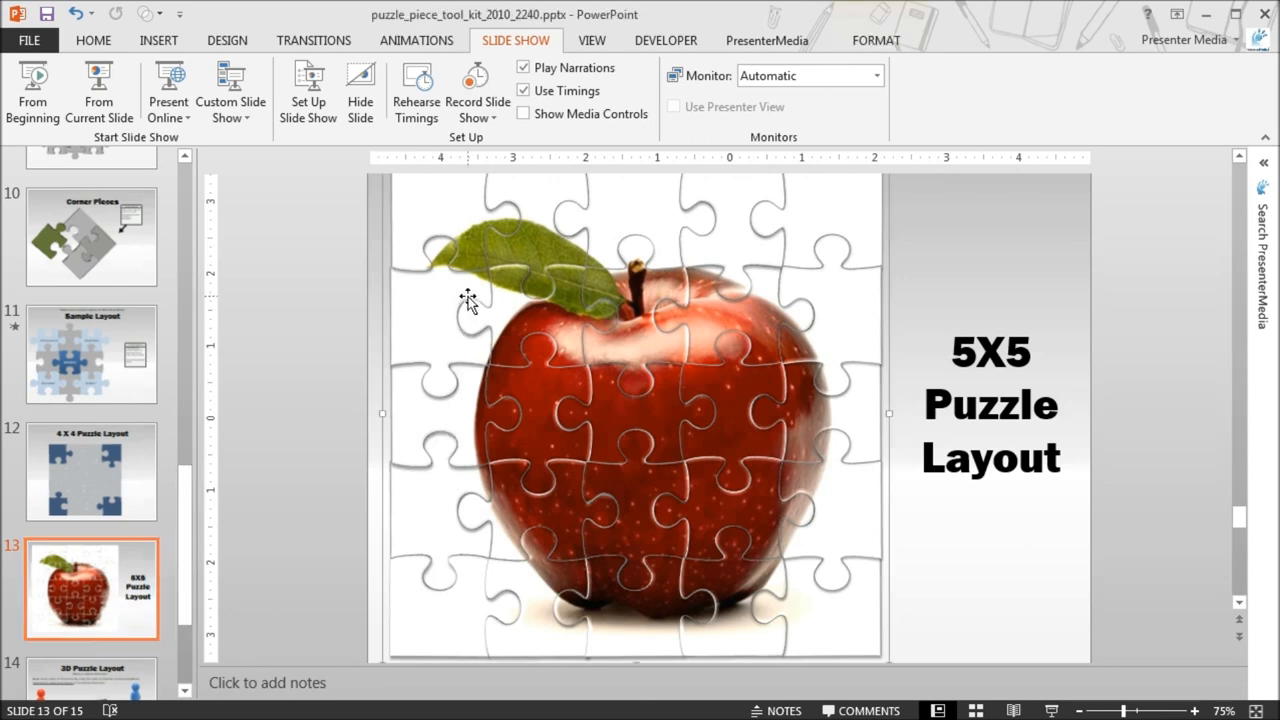
{"action": "left_click", "coordinate": [600, 378]}
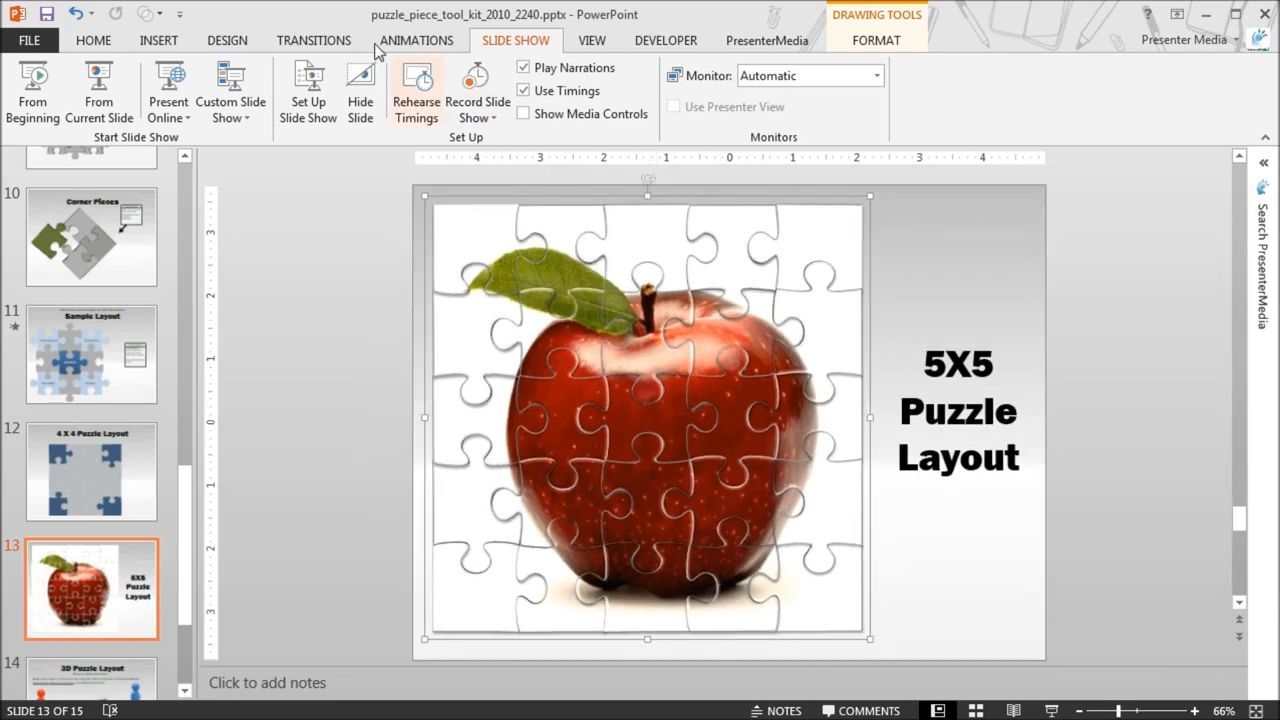
{"action": "left_click", "coordinate": [416, 40]}
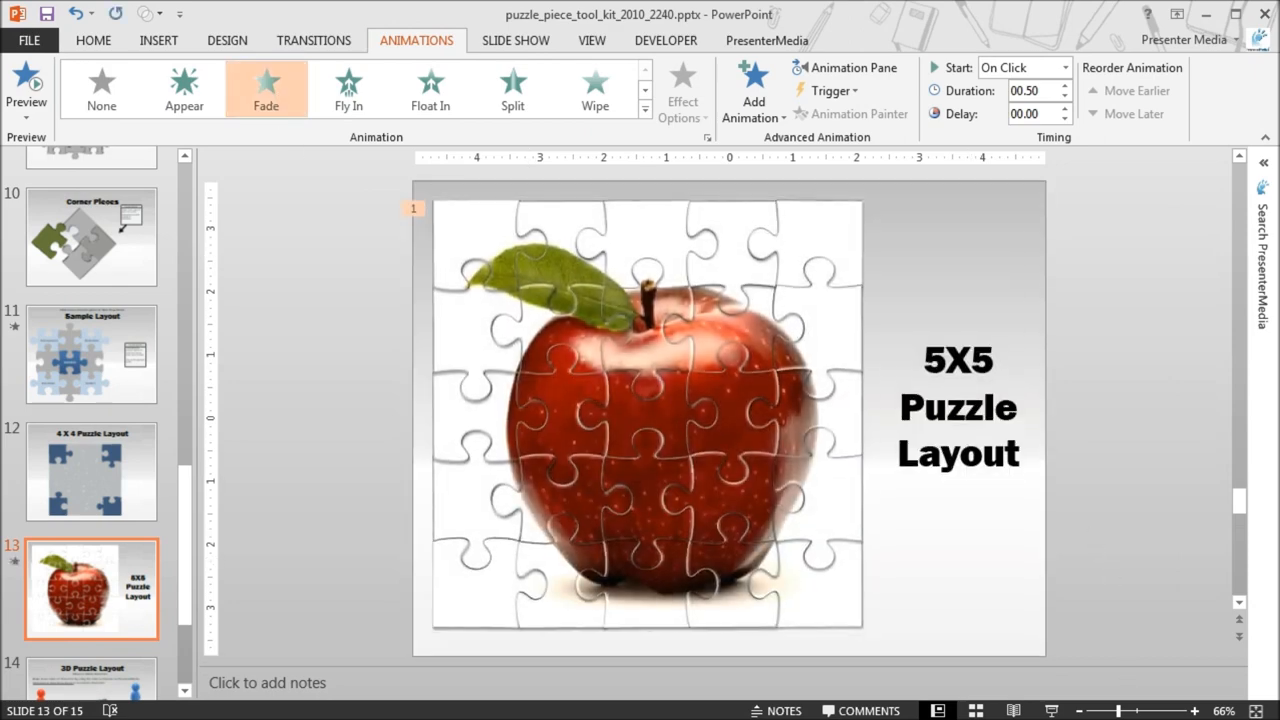
{"action": "left_click", "coordinate": [26, 88]}
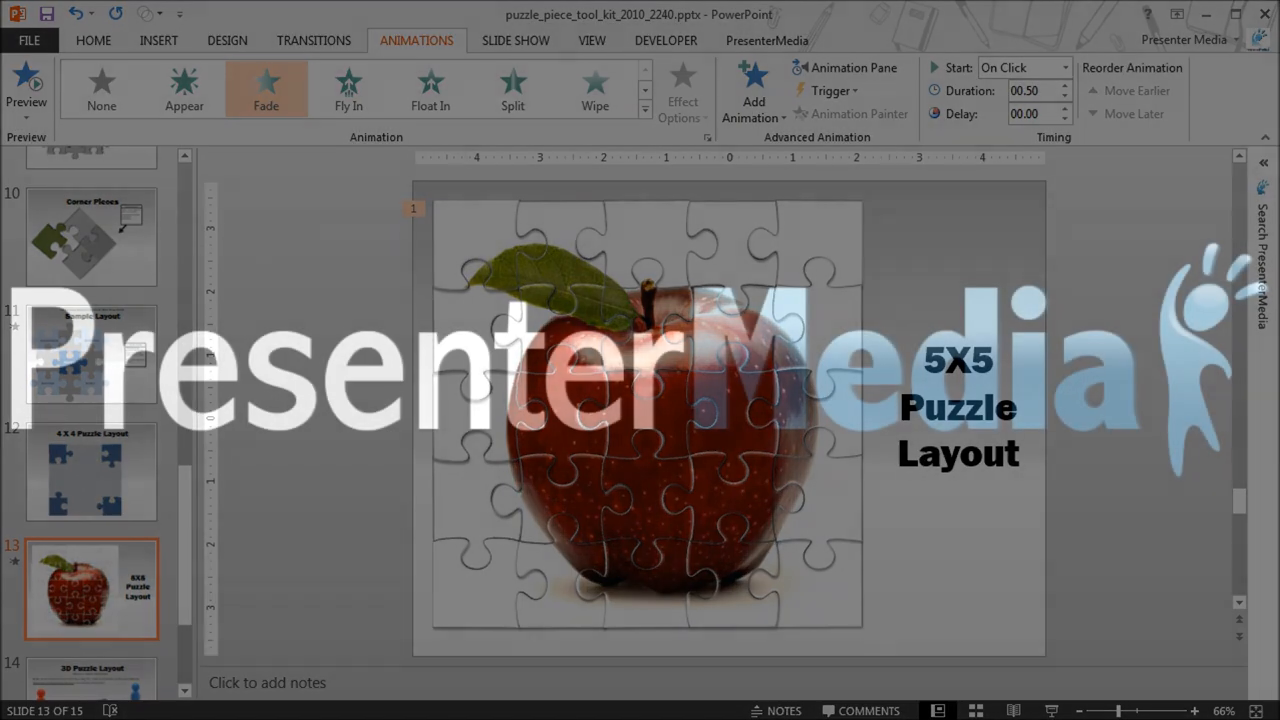